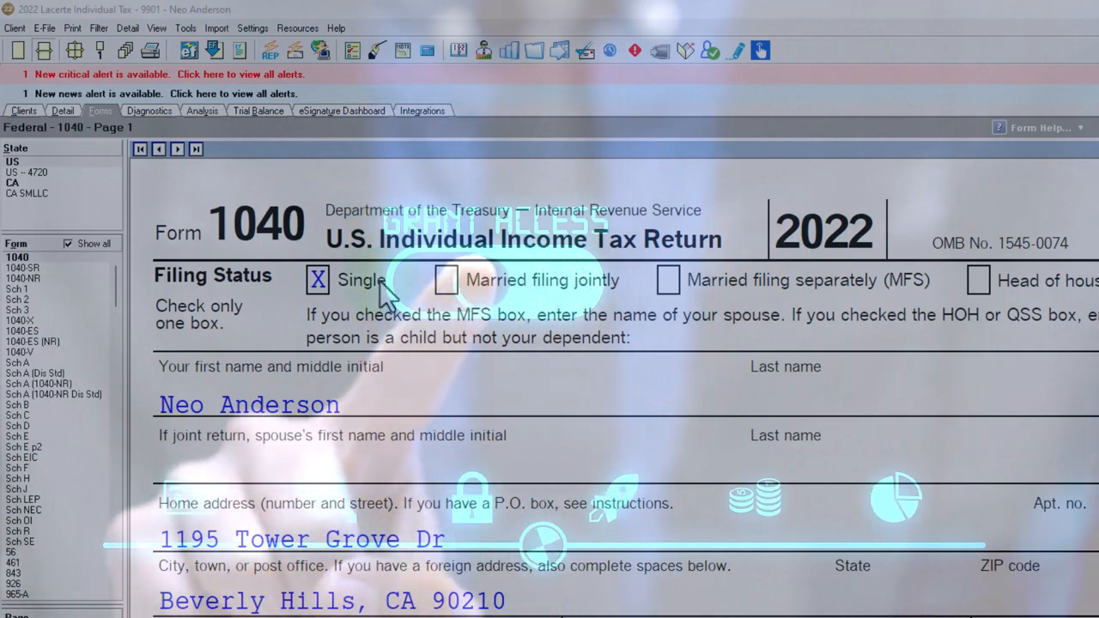
- Inspect the Income (D2) and Taxable Income (D9) formulas on the Tax Formula 2022 sheet
{"action": "scroll", "scroll_direction": "down", "scroll_amount": 3}
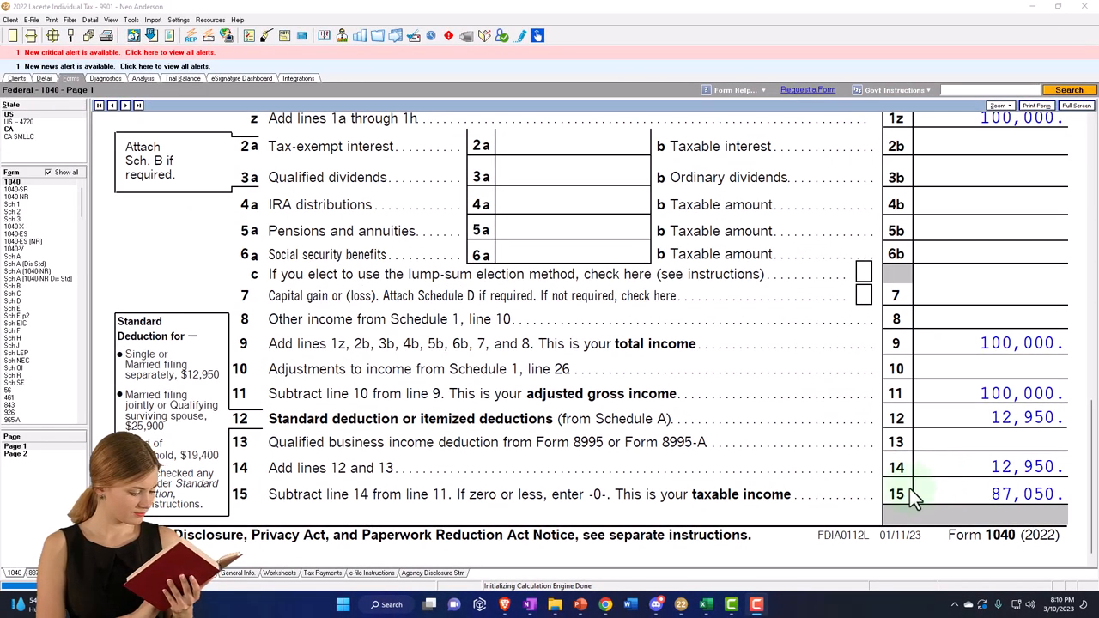
{"action": "left_click", "coordinate": [706, 604]}
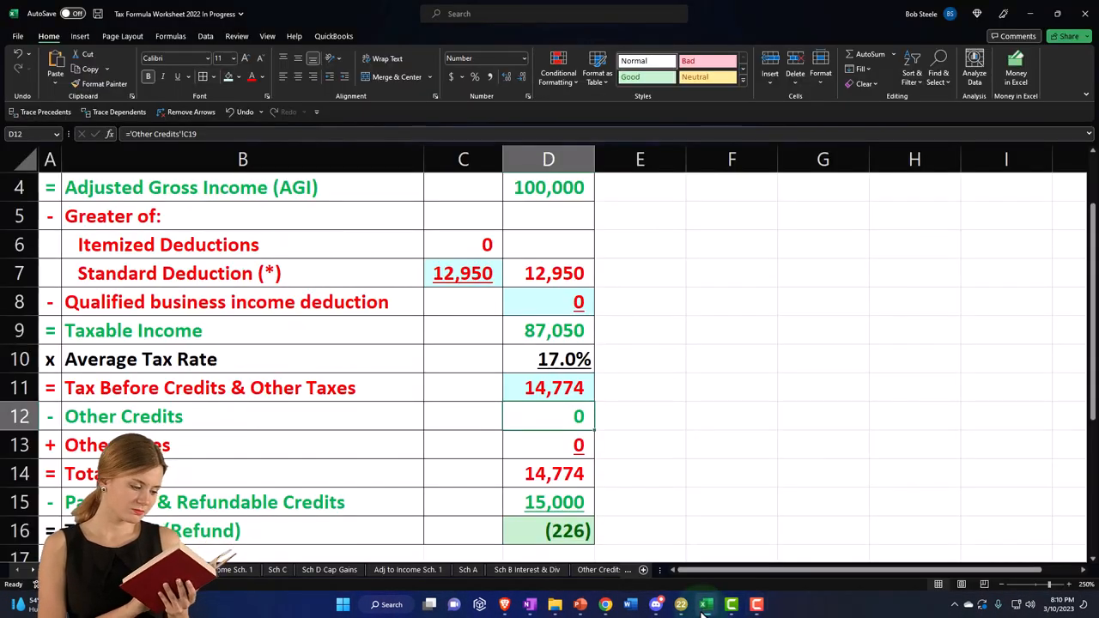
{"action": "left_click", "coordinate": [639, 417]}
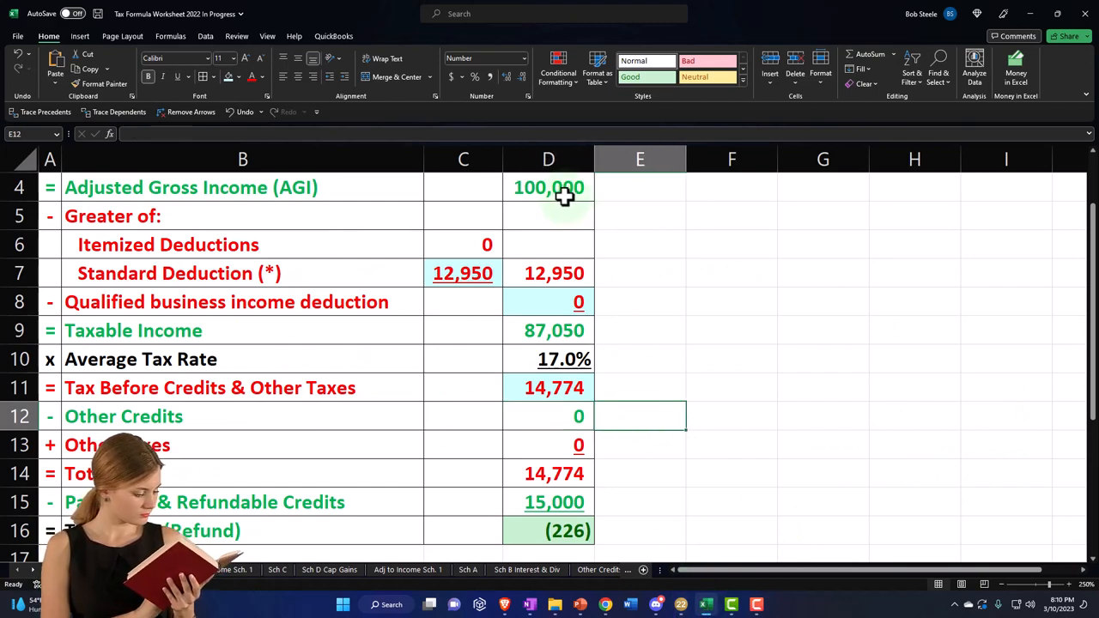
{"action": "left_click", "coordinate": [547, 187]}
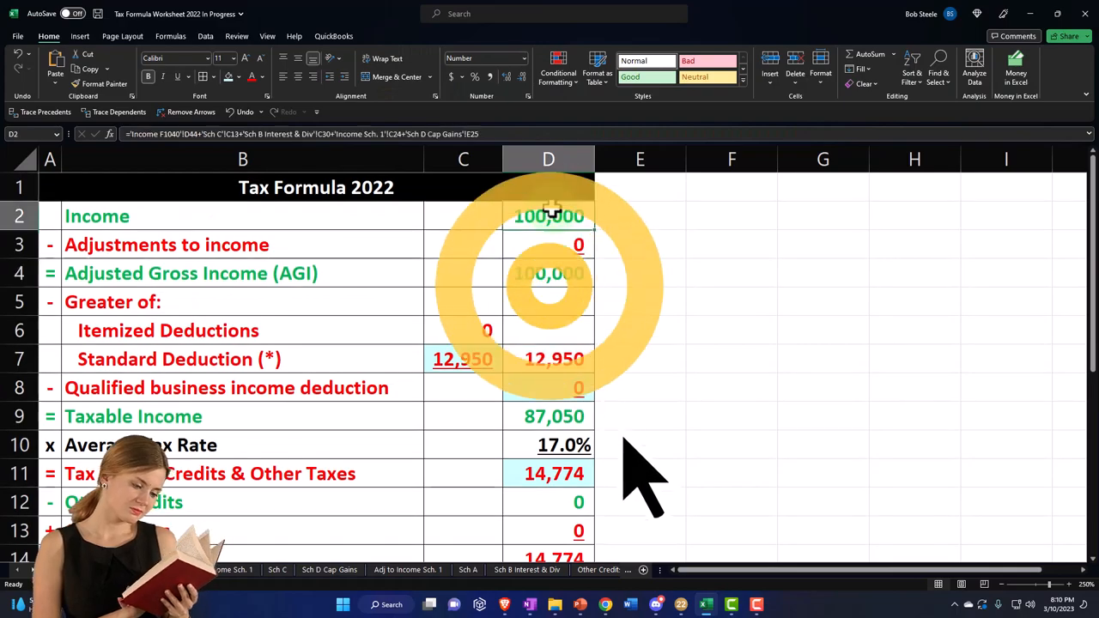
{"action": "left_click", "coordinate": [464, 359]}
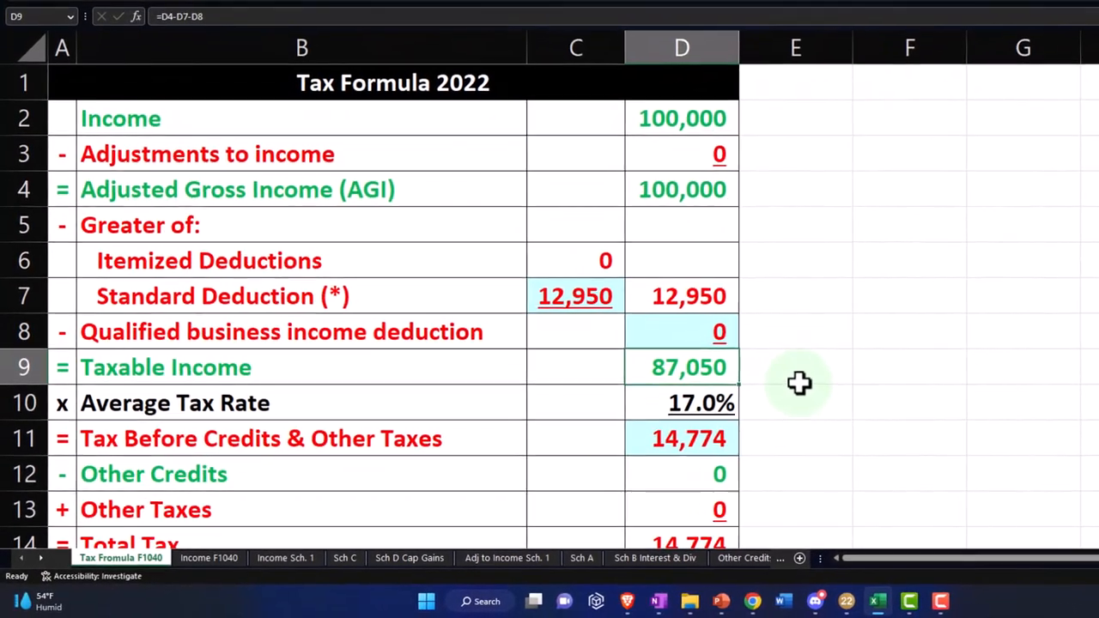
{"action": "scroll", "scroll_direction": "down", "scroll_amount": 3}
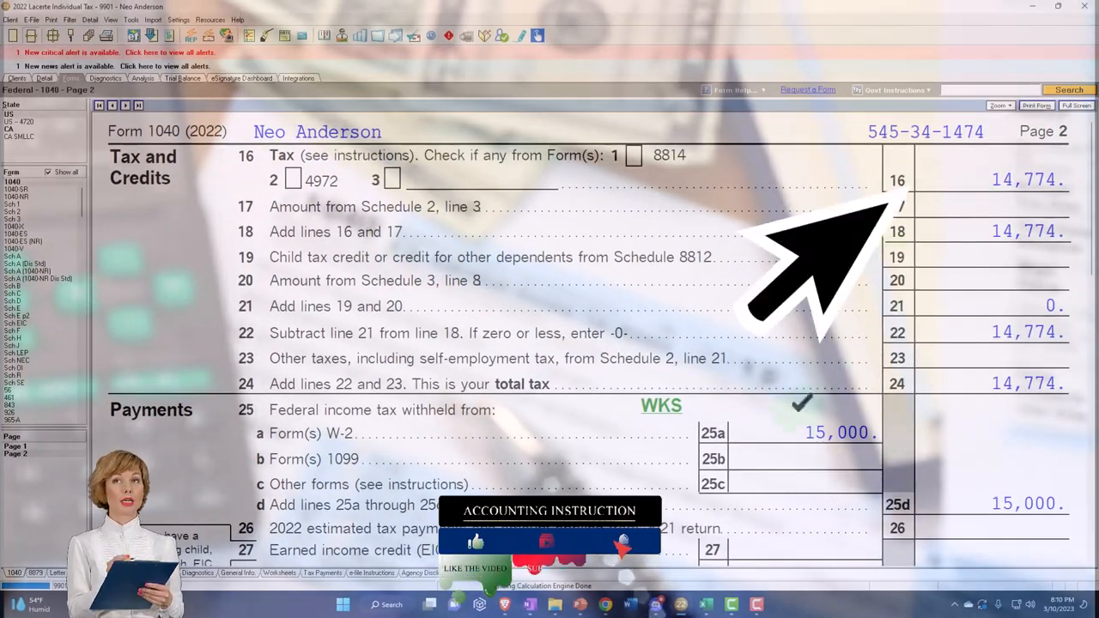
- Review Form 1040 page 2 showing 14,774 tax, 15,000 payments and a 226 refund
{"action": "scroll", "scroll_direction": "down", "scroll_amount": 3}
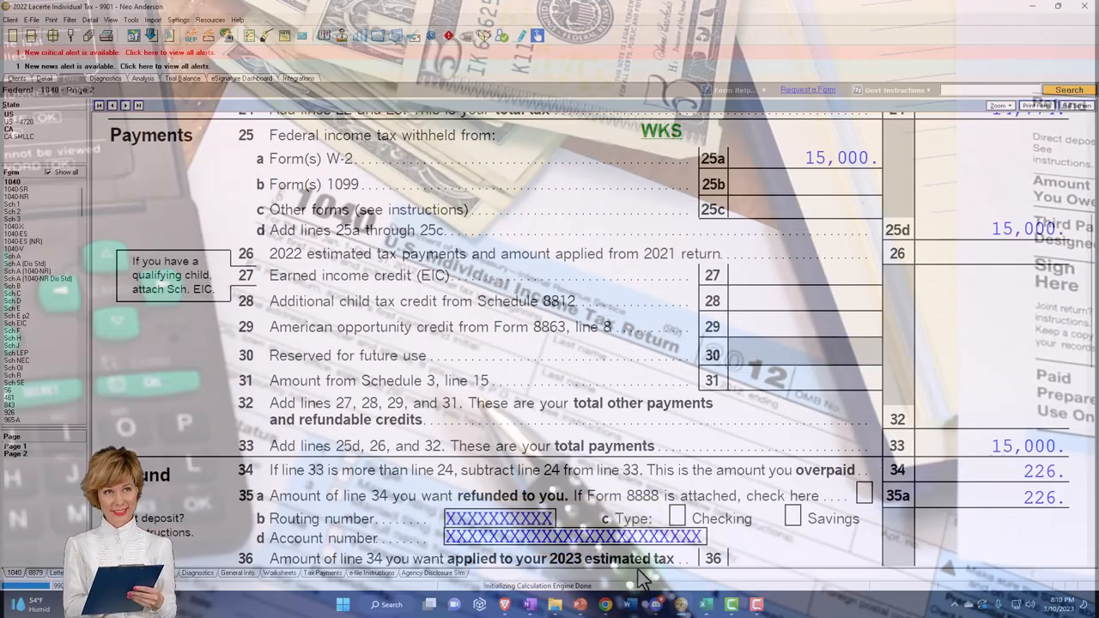
{"action": "left_click", "coordinate": [144, 134]}
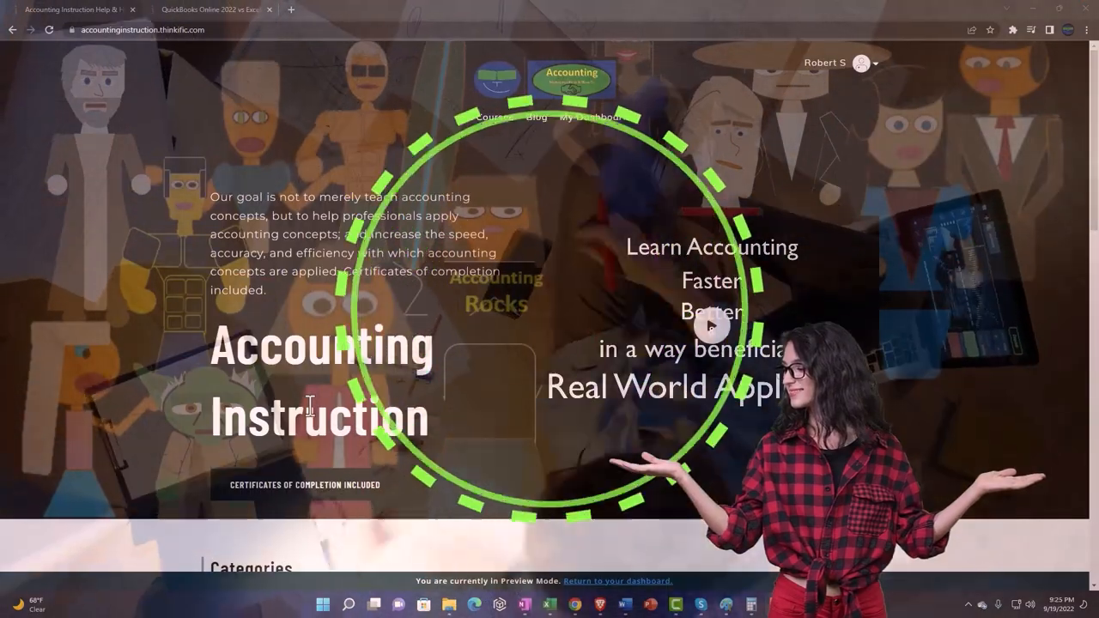
- Open a course from the Accounting Instruction categories and expand its first section's lessons
{"action": "scroll", "scroll_direction": "down", "scroll_amount": 3}
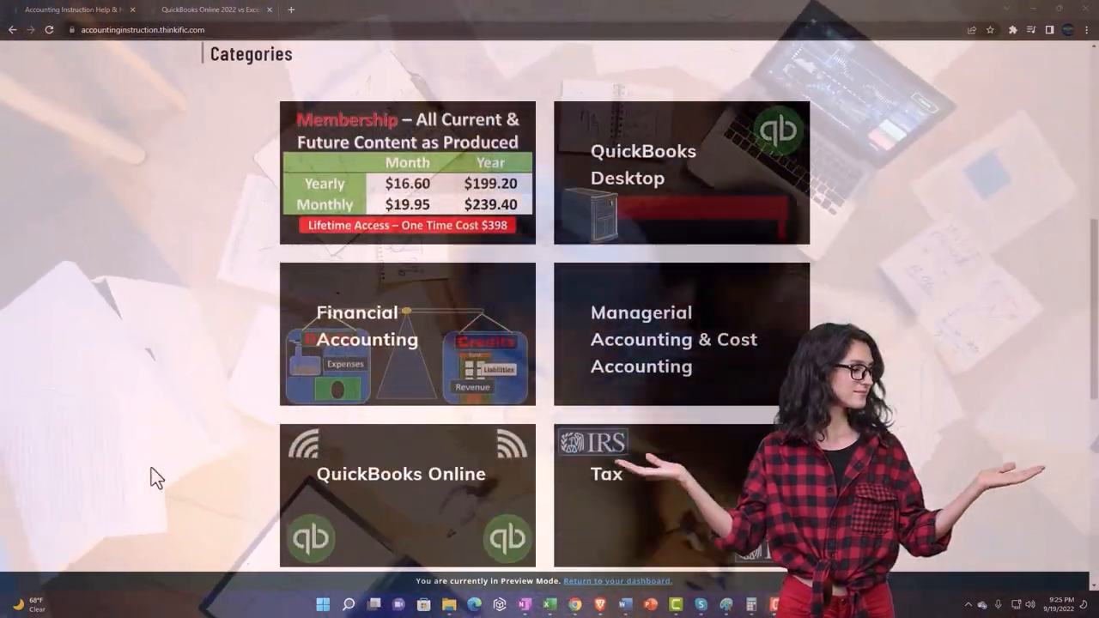
{"action": "scroll", "scroll_direction": "down", "scroll_amount": 3}
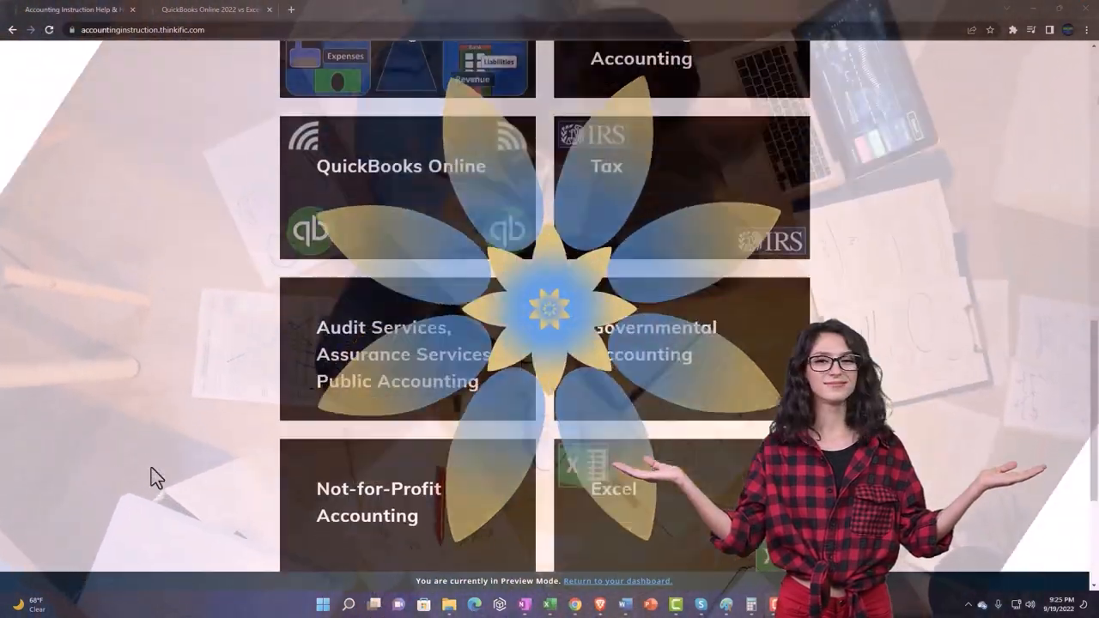
{"action": "scroll", "scroll_direction": "down", "scroll_amount": 3}
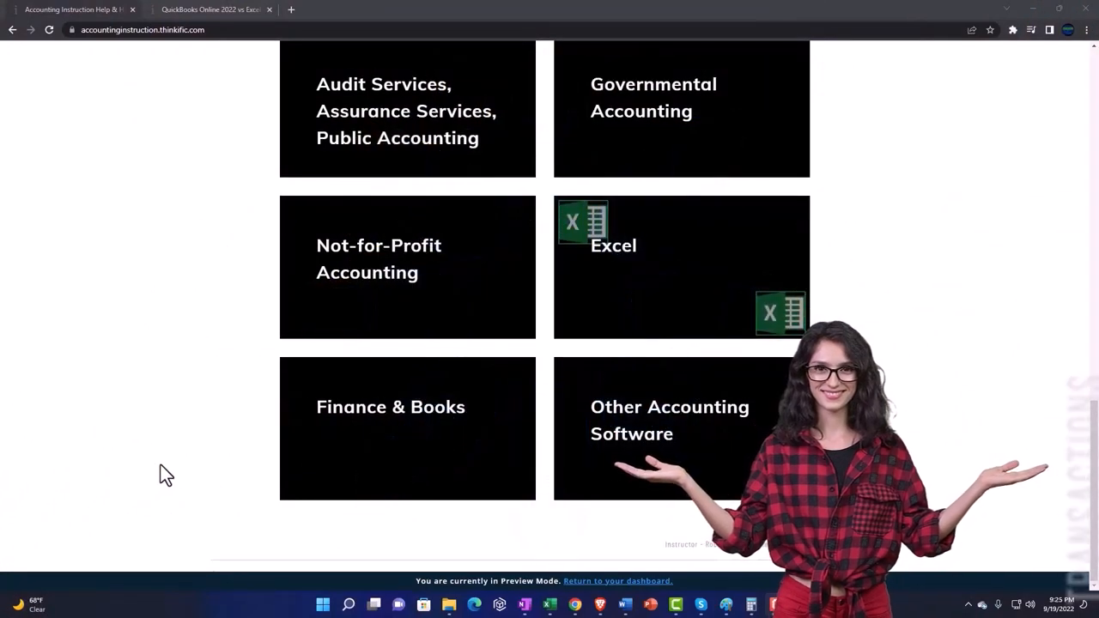
{"action": "left_click", "coordinate": [209, 10]}
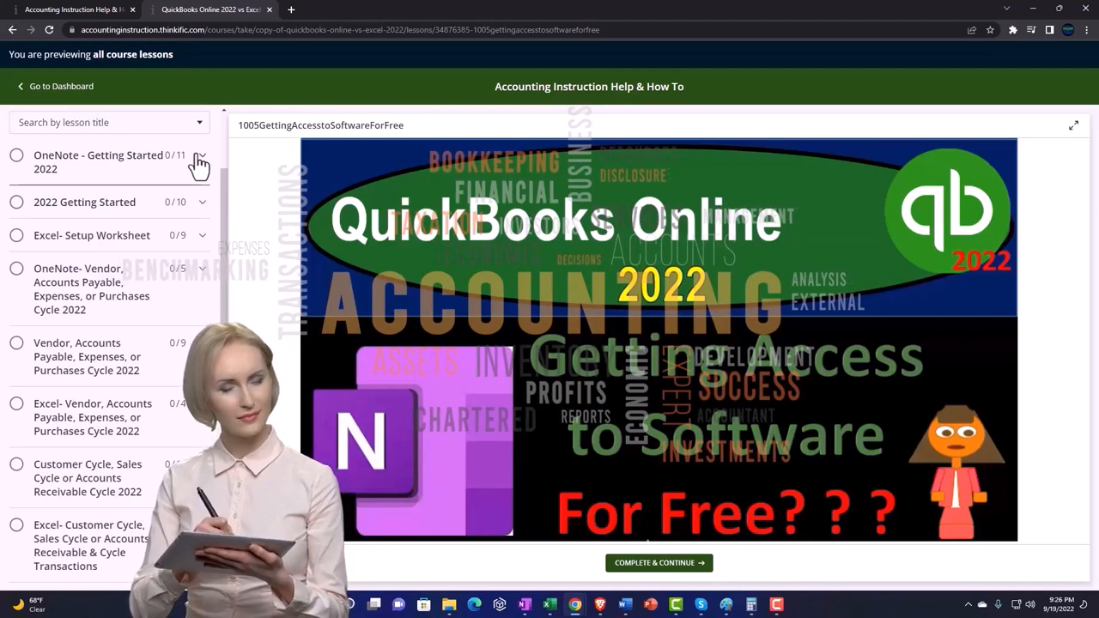
{"action": "left_click", "coordinate": [200, 161]}
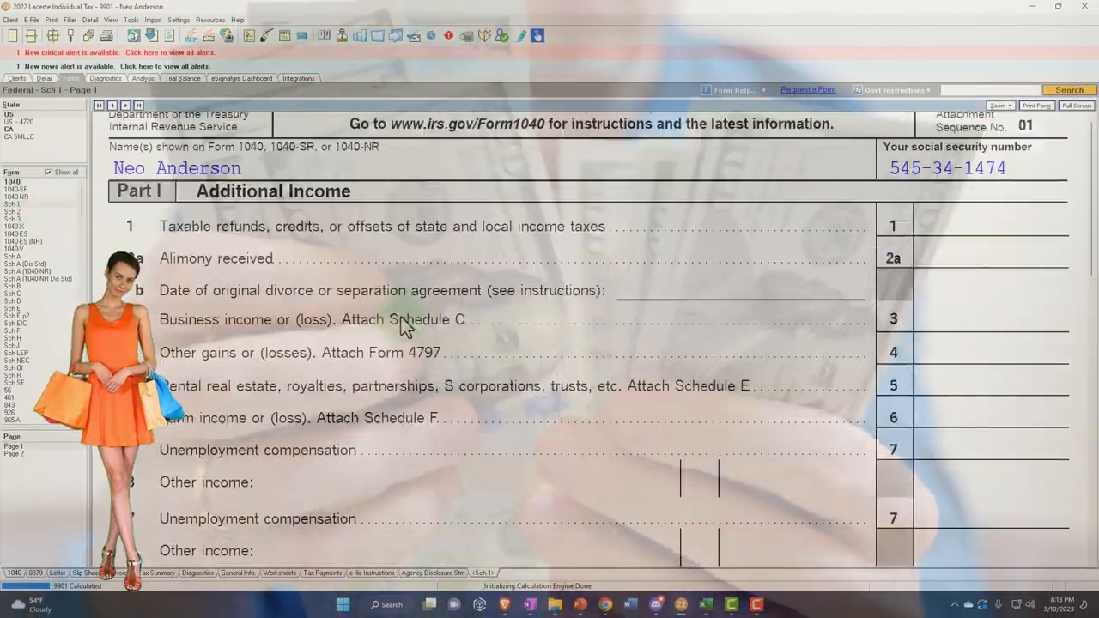
- Scroll Schedule 1 down to Part II and the empty line 20 IRA deduction
{"action": "scroll", "scroll_direction": "down", "scroll_amount": 3}
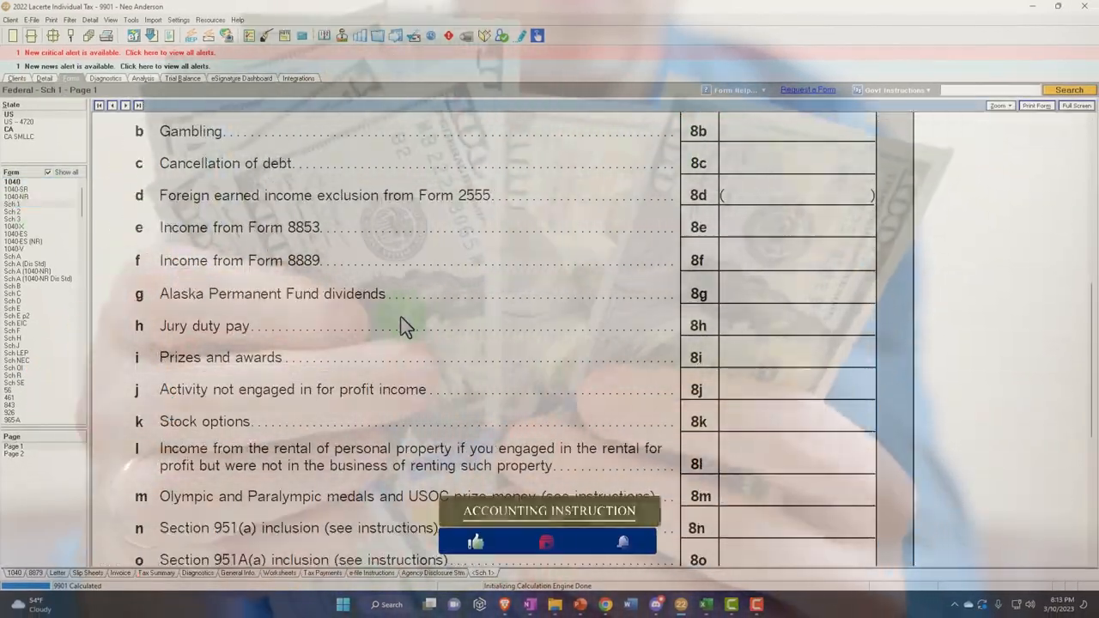
{"action": "scroll", "scroll_direction": "down", "scroll_amount": 3}
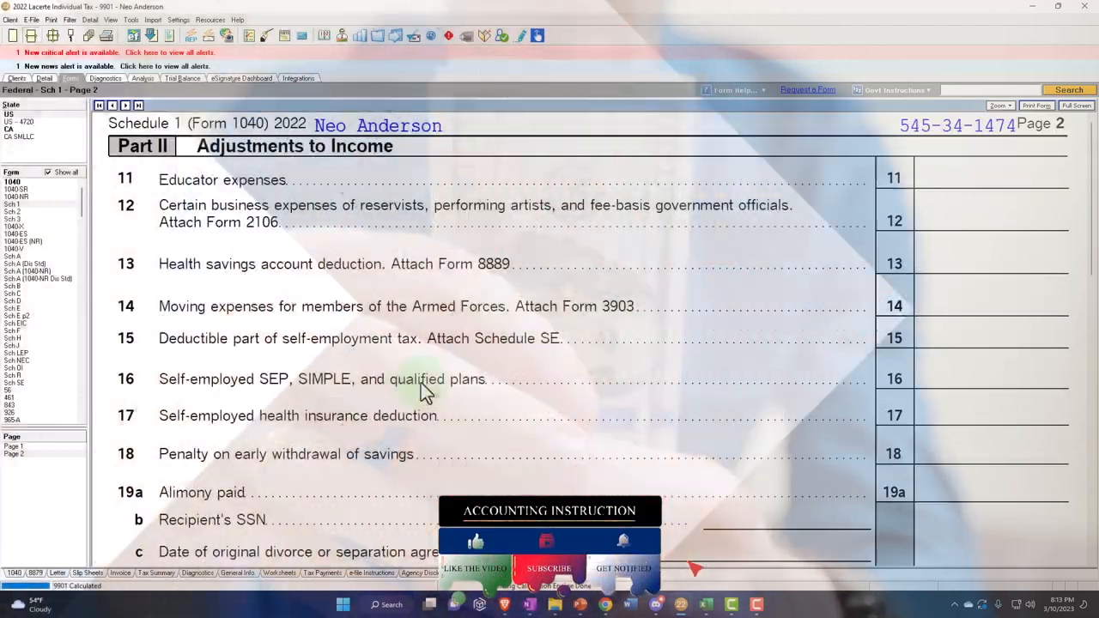
{"action": "scroll", "scroll_direction": "down", "scroll_amount": 3}
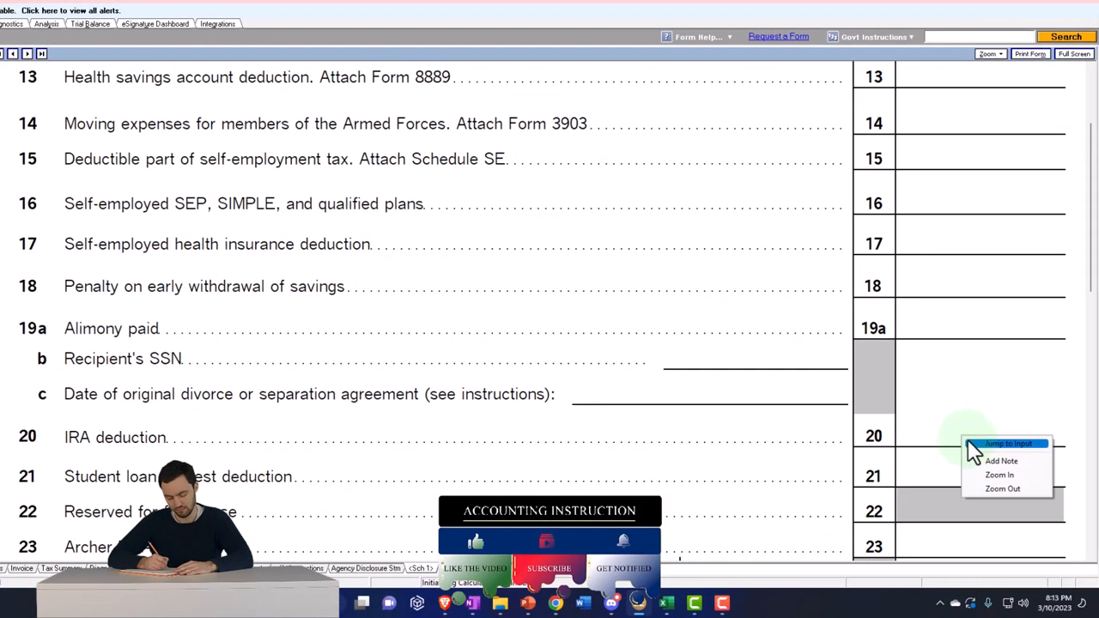
- Jump to the input behind the IRA deduction, landing on the 100,000 W-2 wages screen
{"action": "left_click", "coordinate": [1006, 443]}
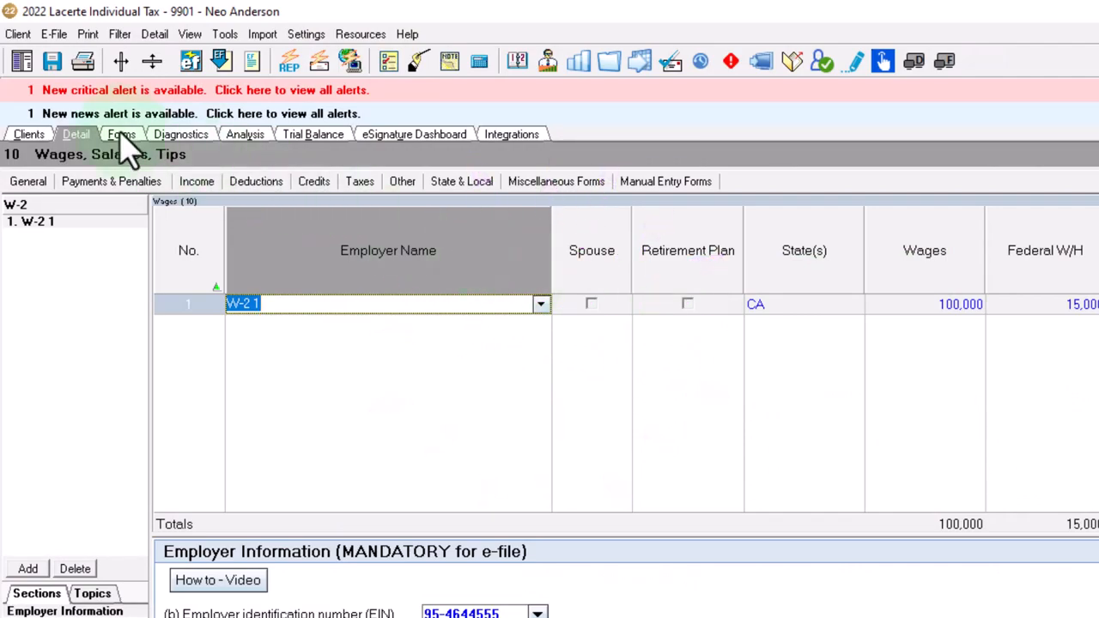
- Return to Forms view and check Schedule 1 line 20 now shows a 6,000 IRA deduction
{"action": "left_click", "coordinate": [120, 134]}
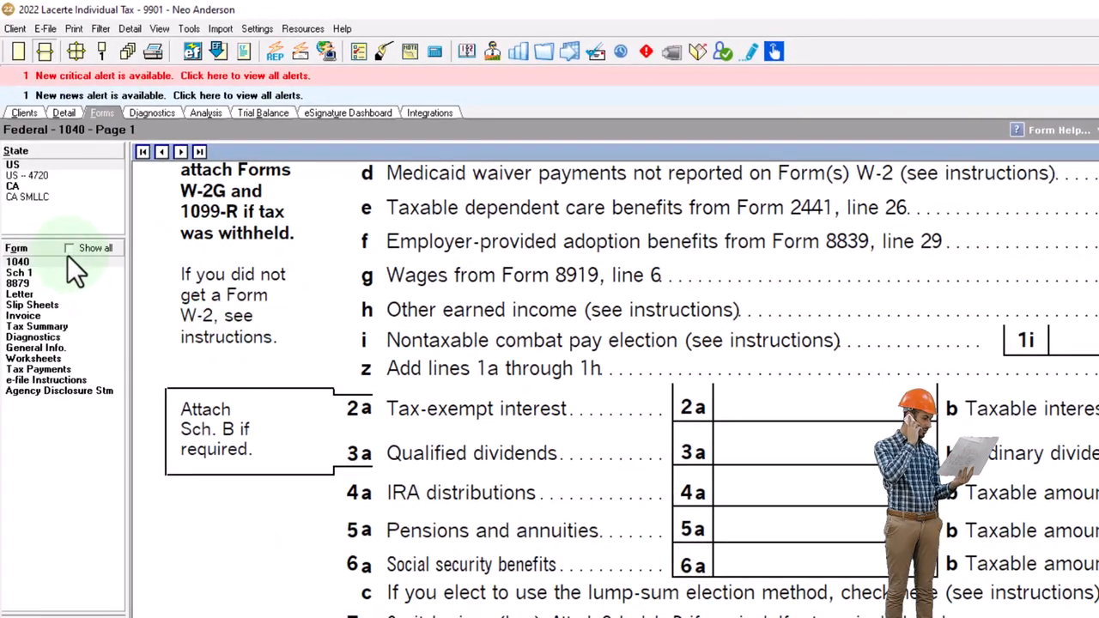
{"action": "left_click", "coordinate": [19, 272]}
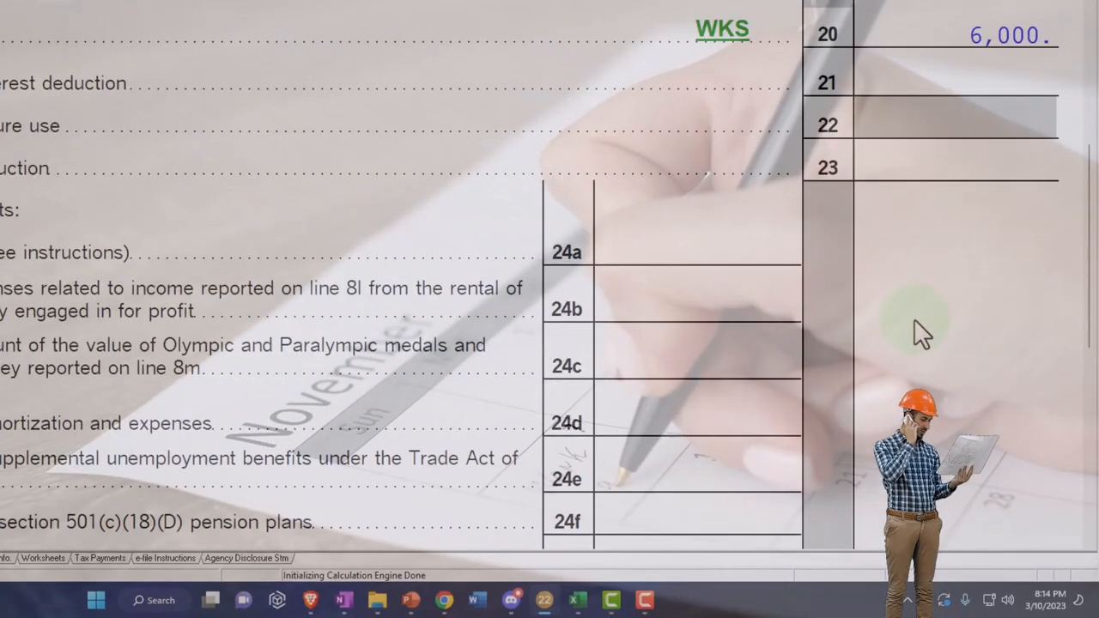
{"action": "scroll", "scroll_direction": "down", "scroll_amount": 3}
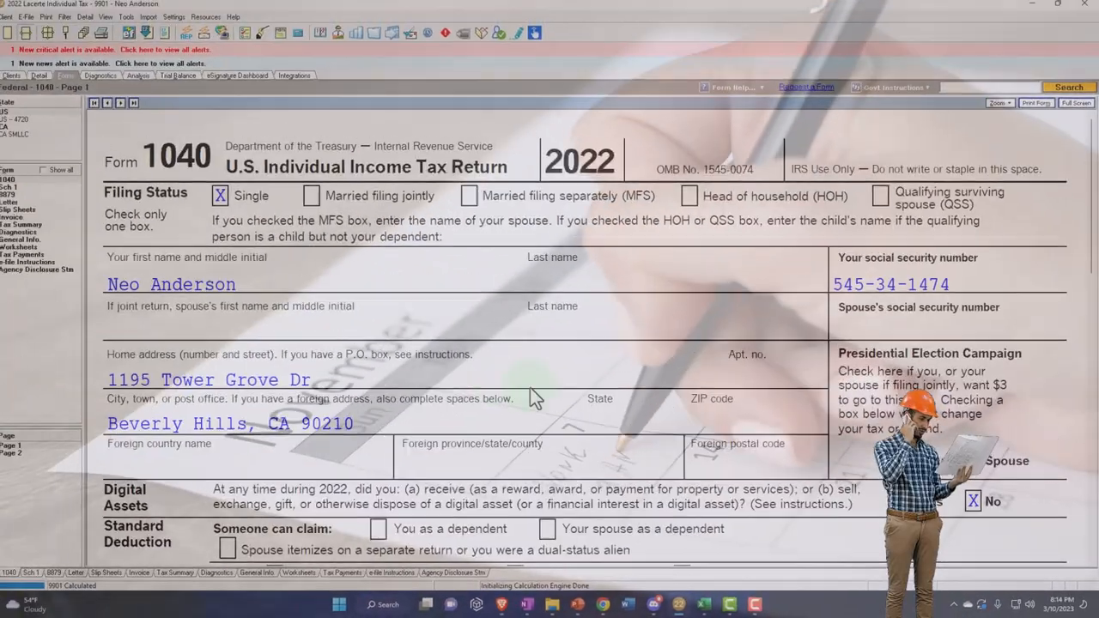
{"action": "scroll", "scroll_direction": "down", "scroll_amount": 3}
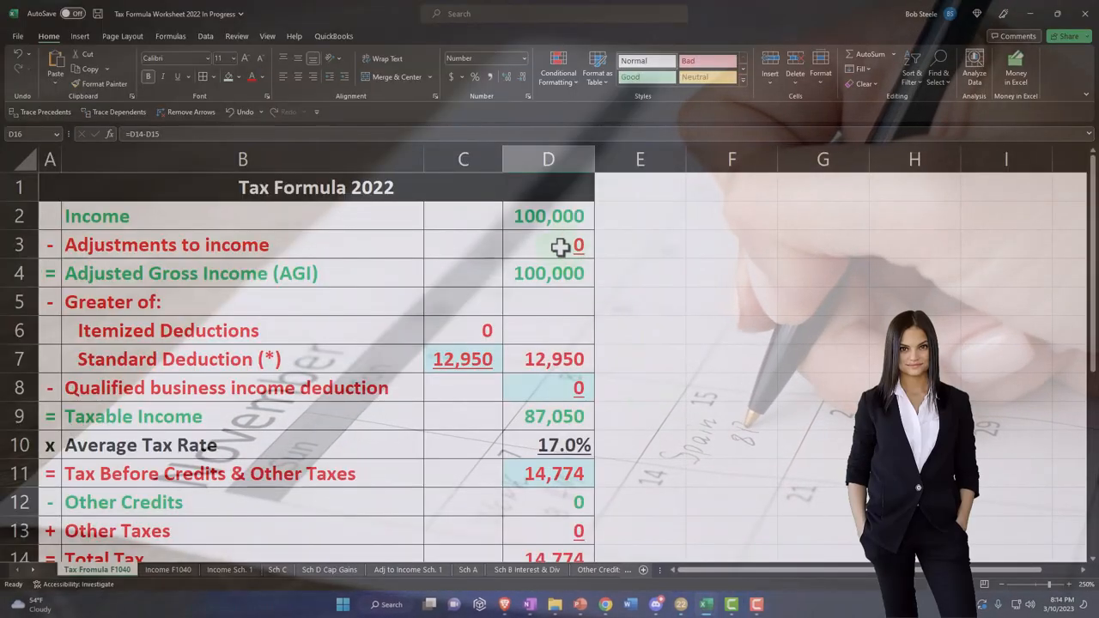
- Enter the 6,000 IRA amount on the Adj to Income sheet, then go to Form 1040 page 2
{"action": "left_click", "coordinate": [548, 243]}
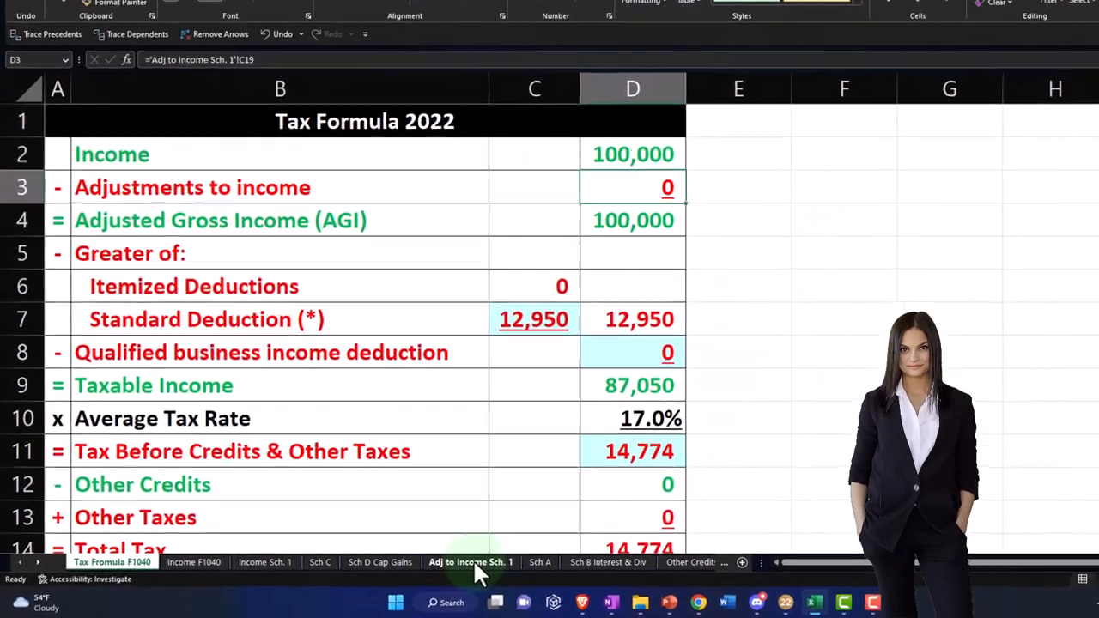
{"action": "left_click", "coordinate": [471, 563]}
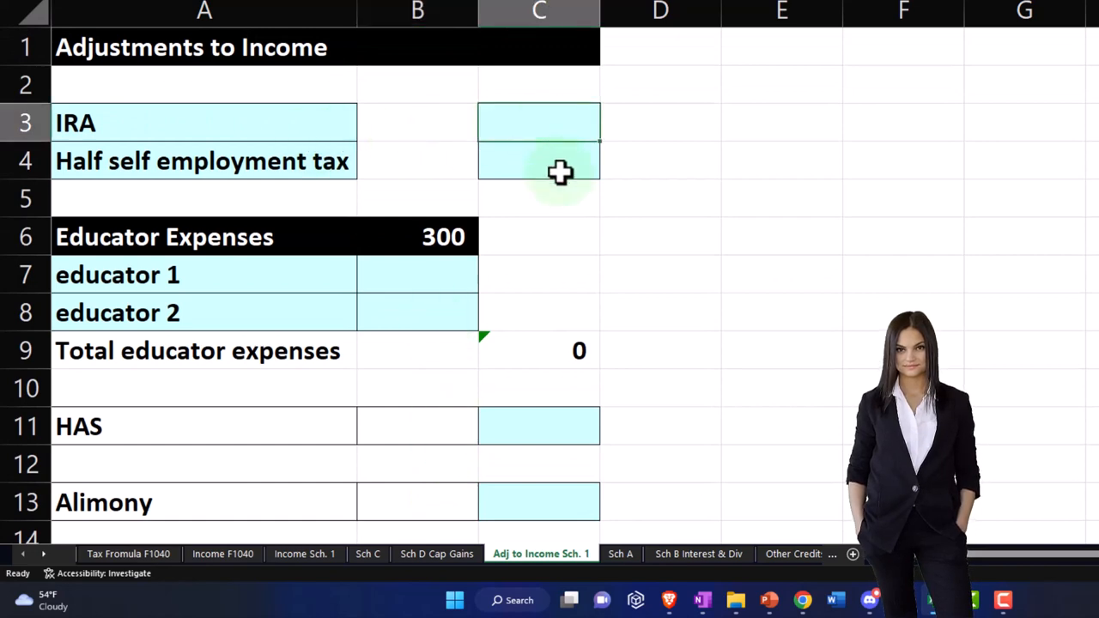
{"action": "type", "text": "6,000."}
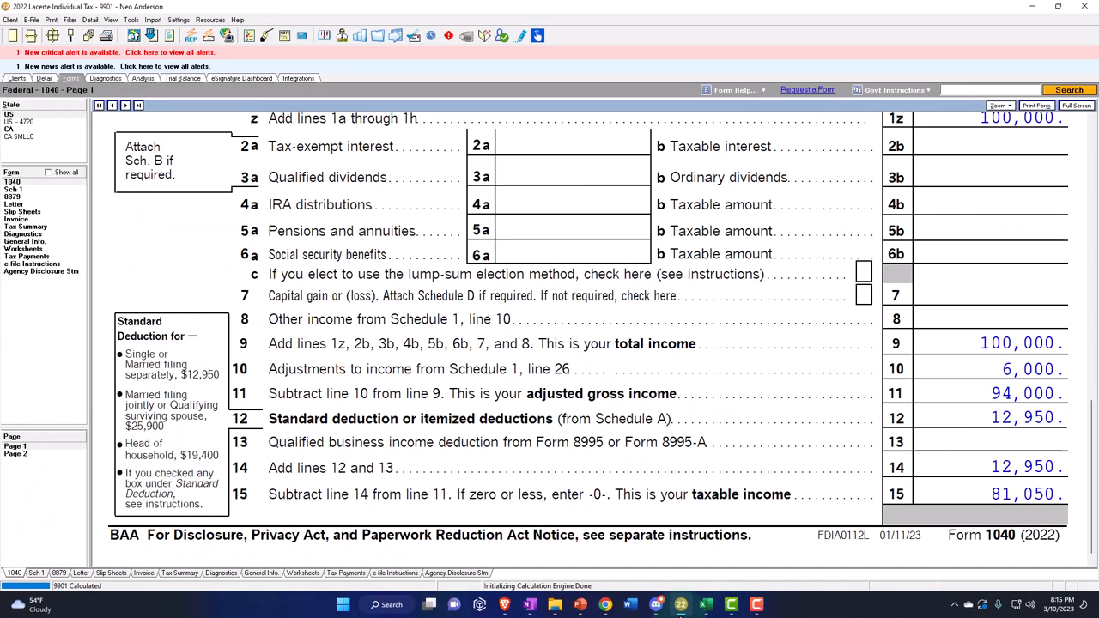
{"action": "left_click", "coordinate": [16, 446]}
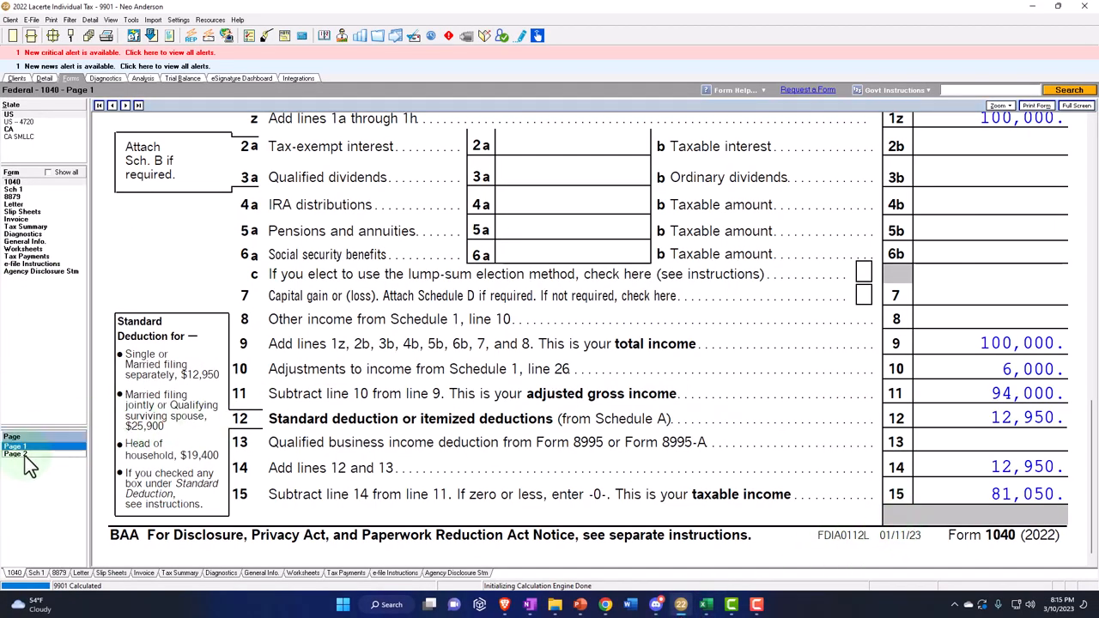
{"action": "left_click", "coordinate": [18, 453]}
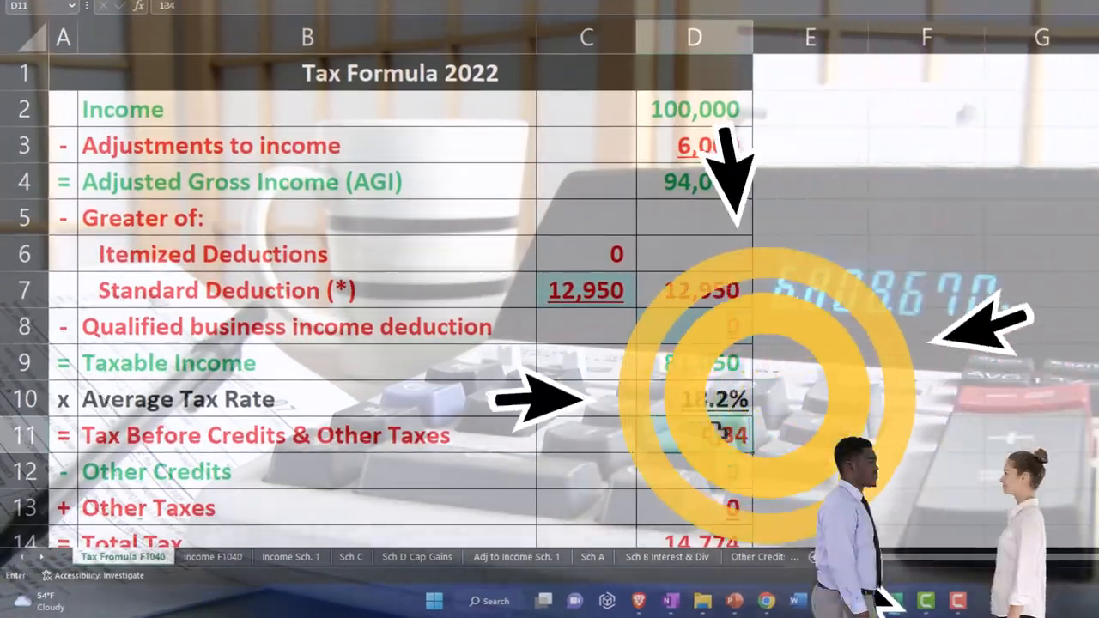
- Switch from the Excel worksheet back to Lacerte's Form 1040 payments page
{"action": "scroll", "scroll_direction": "down", "scroll_amount": 3}
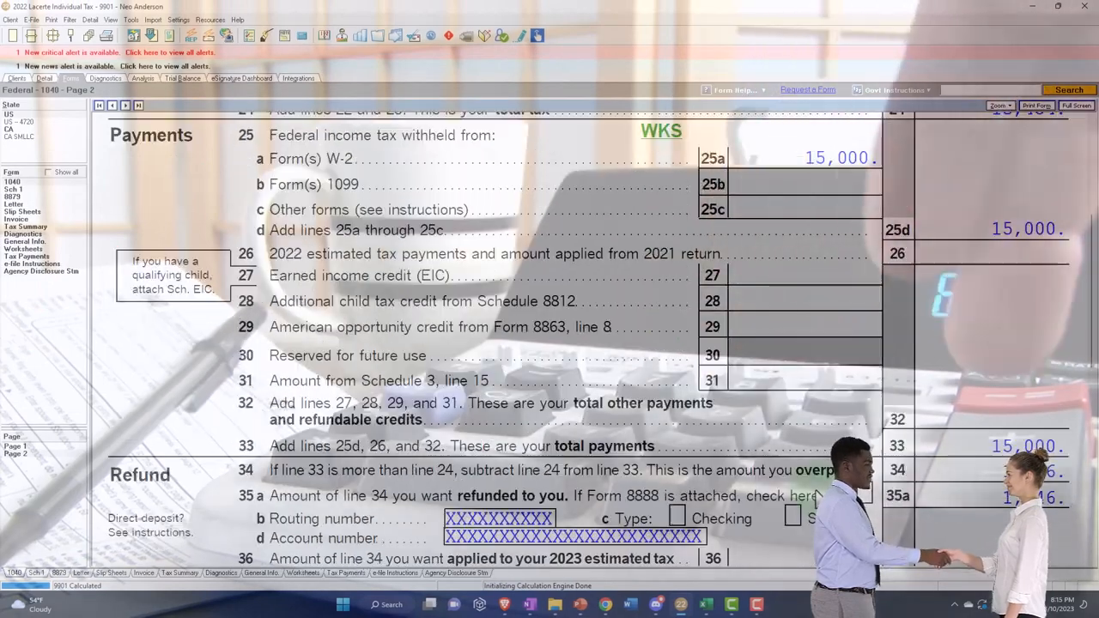
- Bring up the W-2 wages grid showing 100,000 wages and 15,000 withheld
{"action": "scroll", "scroll_direction": "down", "scroll_amount": 3}
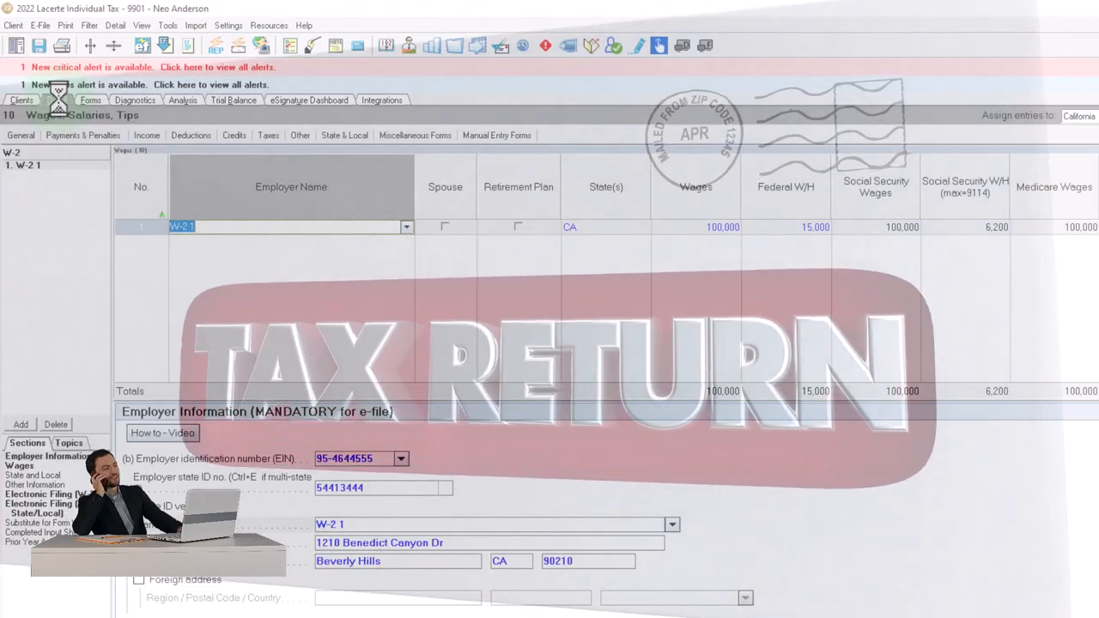
- Edit W-2 1 to 68,000 wages, retirement plan ticked and code D 401(k) deferral in box 12a
{"action": "left_click", "coordinate": [518, 226]}
{"action": "type", "text": "68,000"}
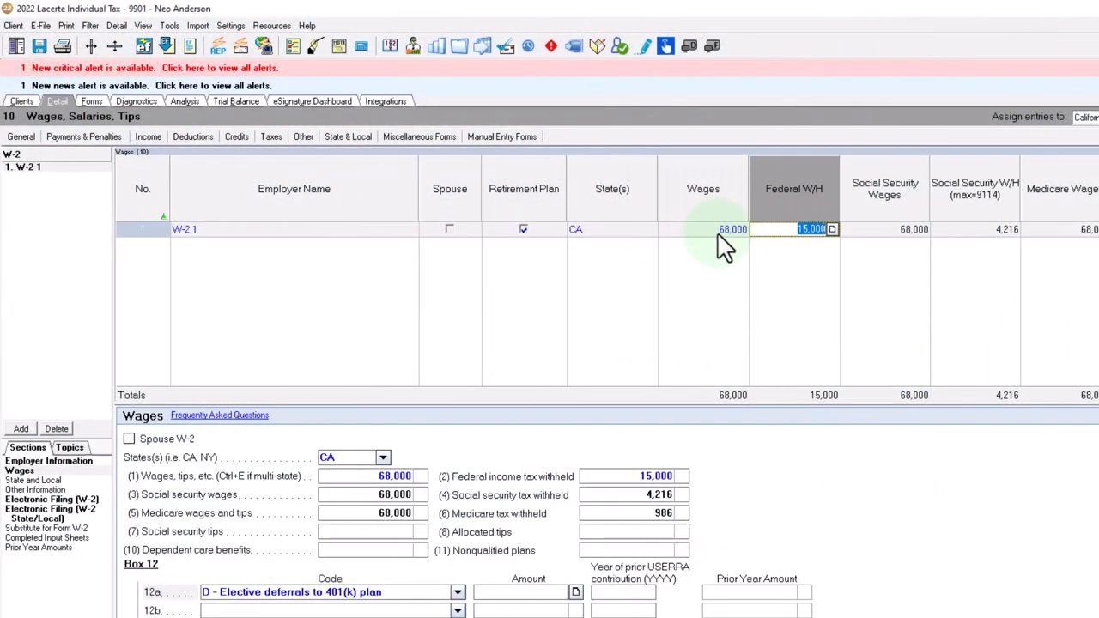
- Raise W-2 1 wages to 78,000, updating social security and Medicare amounts
{"action": "left_click", "coordinate": [91, 100]}
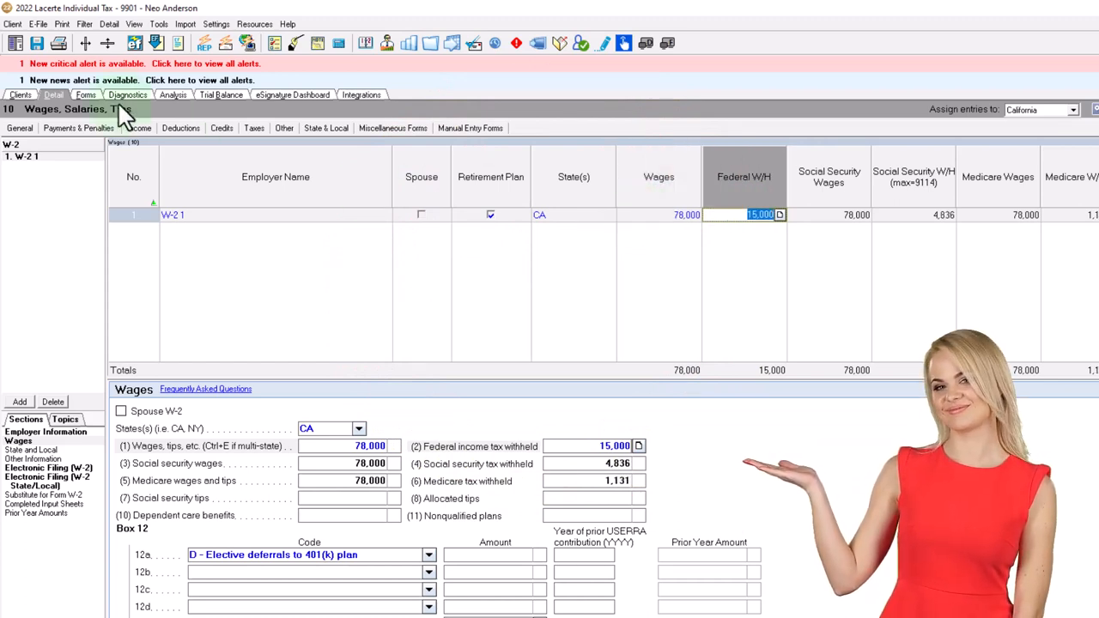
{"action": "left_click", "coordinate": [86, 95]}
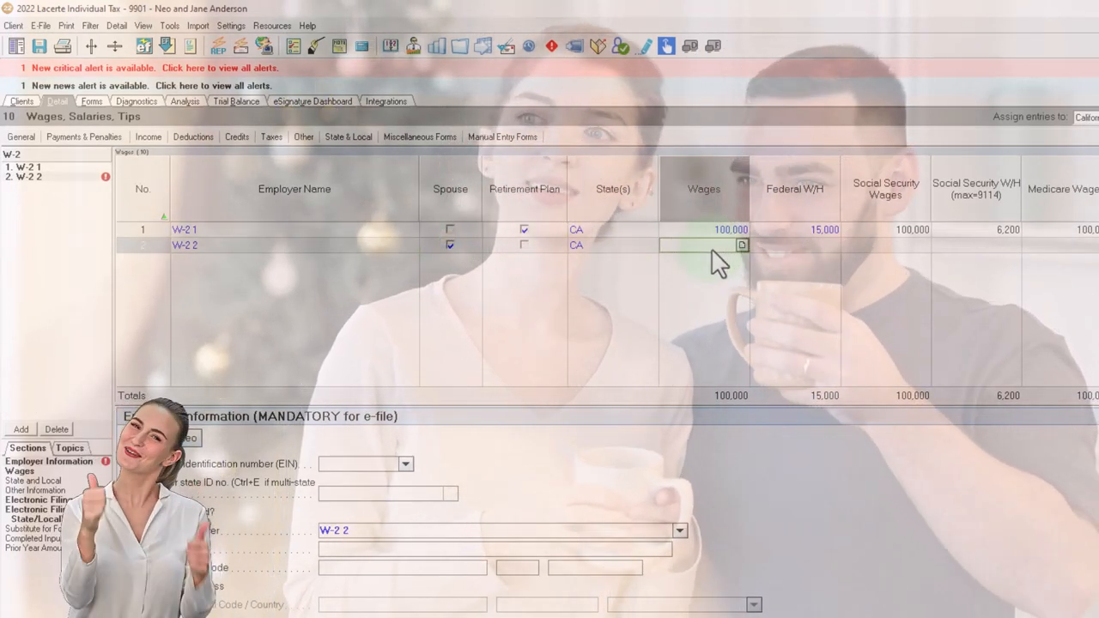
- Enter 50,000 wages on the spouse's W-2 2 with no retirement plan
{"action": "type", "text": "5000"}
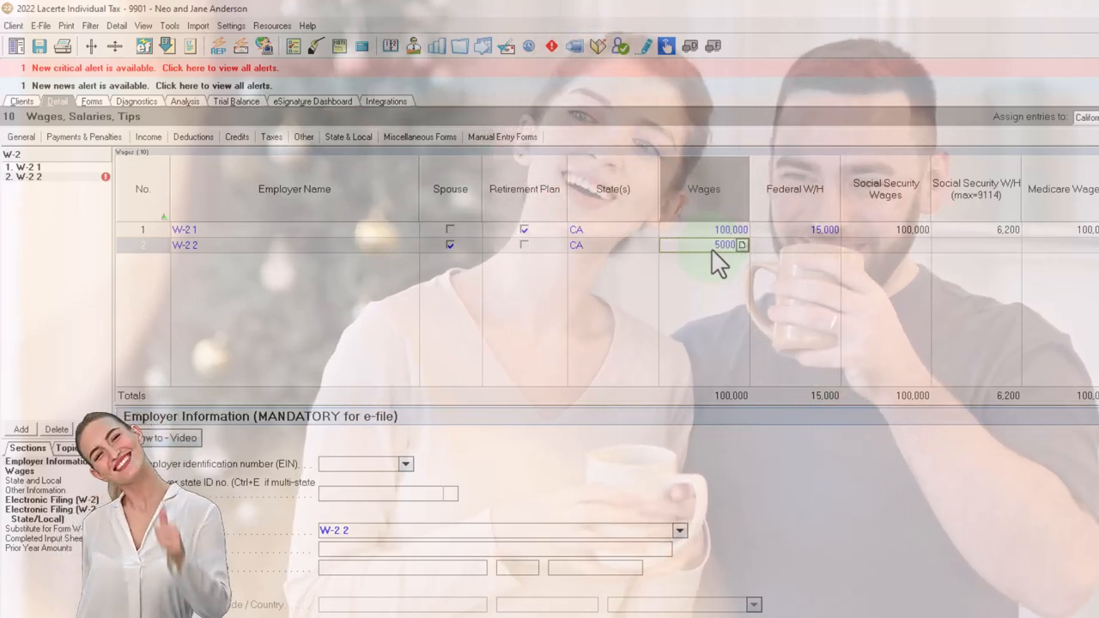
{"action": "type", "text": "50000"}
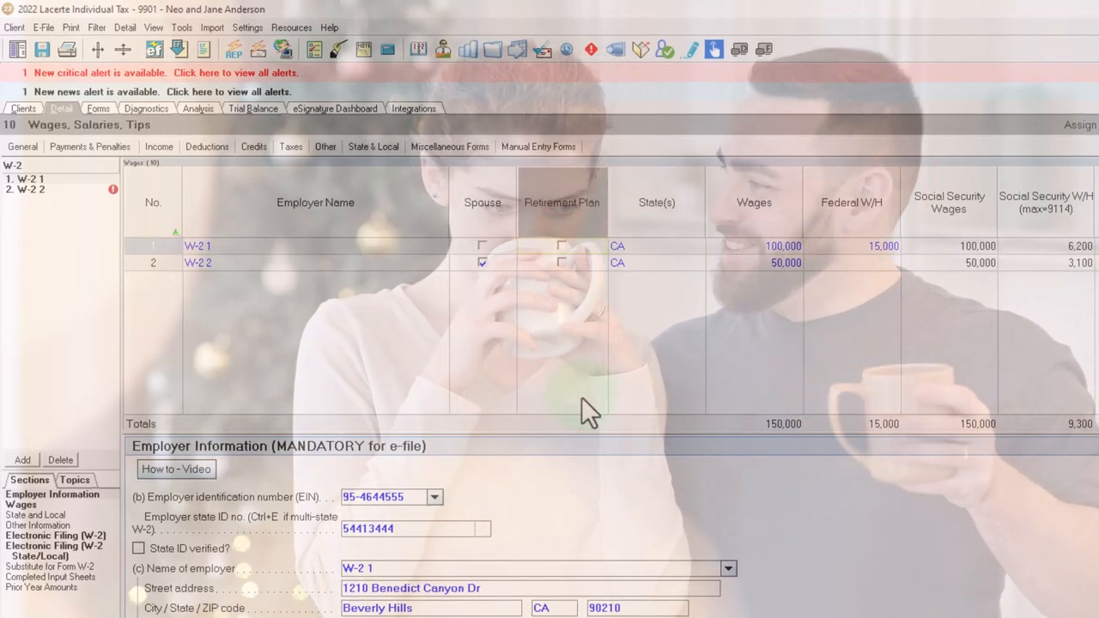
{"action": "mouse_move", "coordinate": [591, 369]}
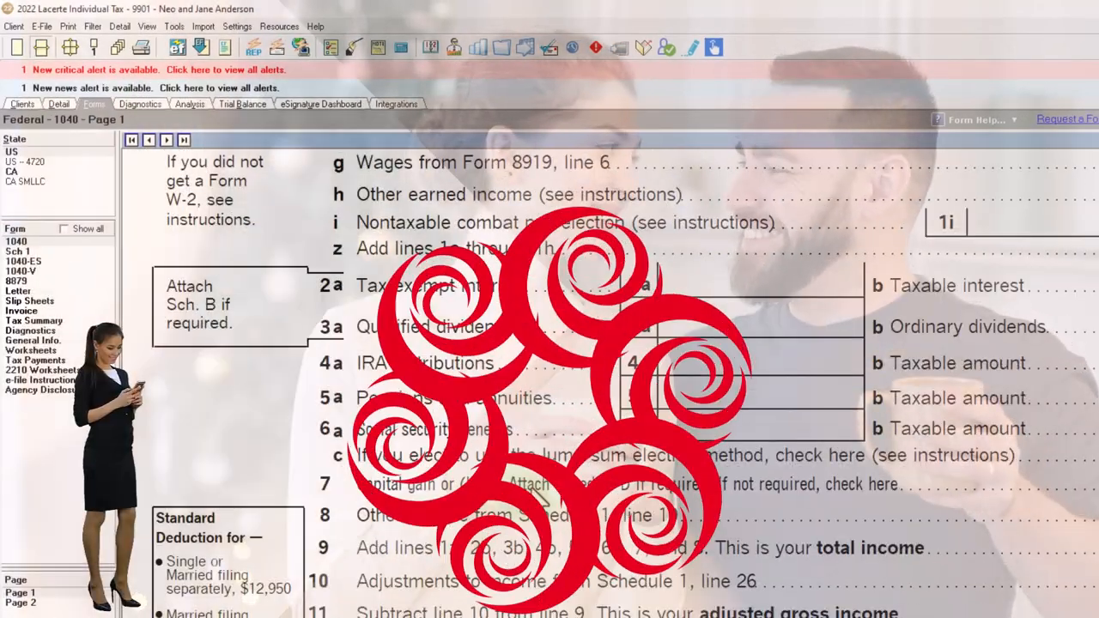
- Bring up Schedule 1 and scroll to line 20, the 13,000 IRA deduction
{"action": "left_click", "coordinate": [18, 251]}
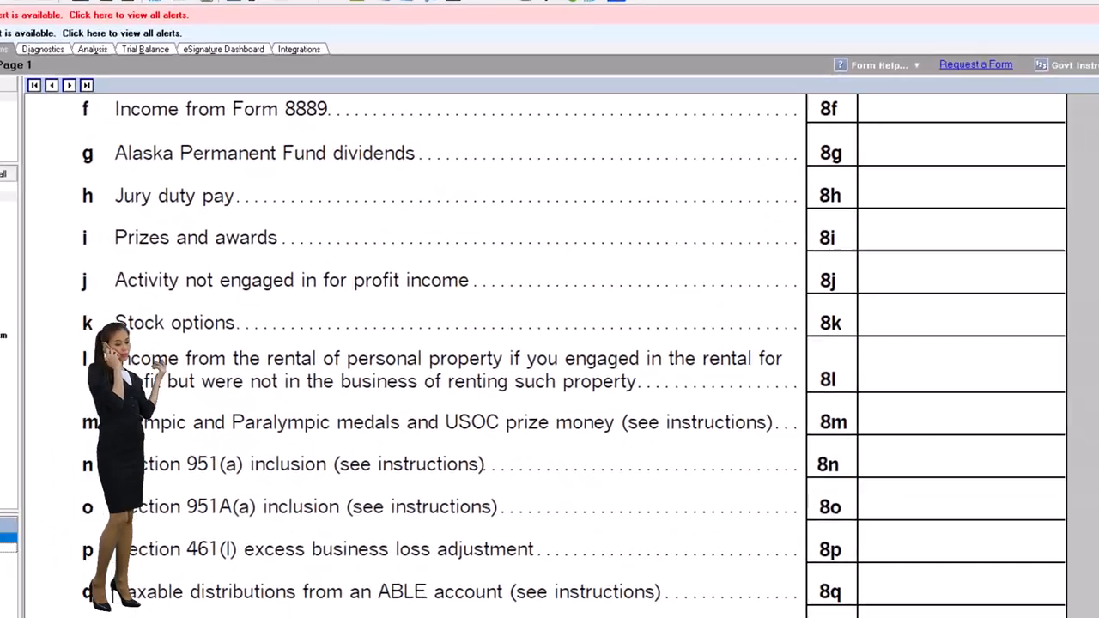
{"action": "scroll", "scroll_direction": "down", "scroll_amount": 3}
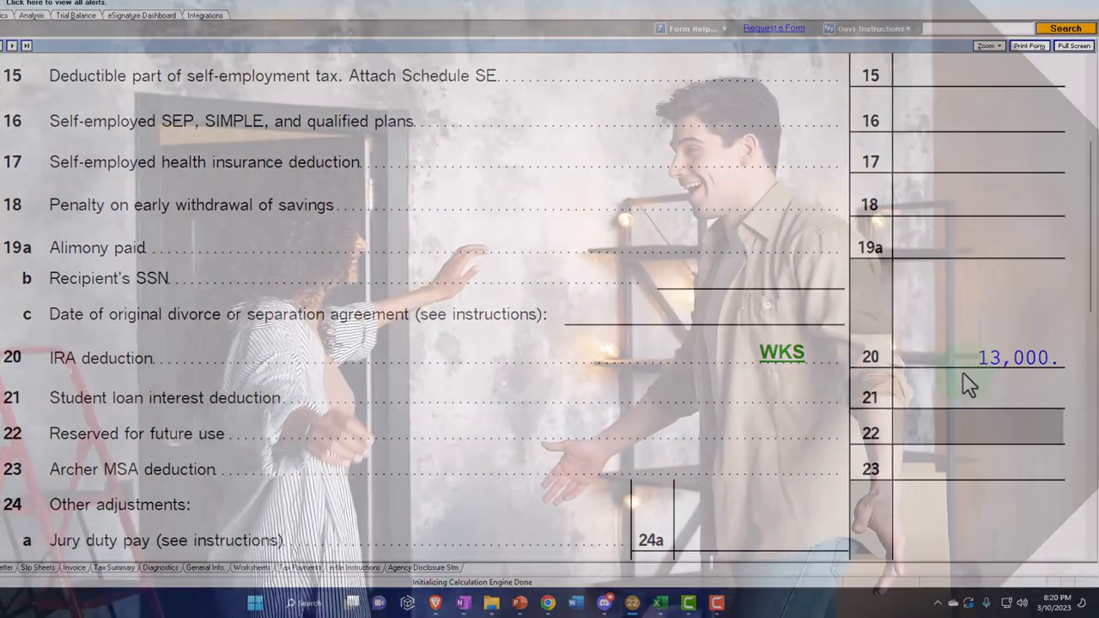
- Review the IRA Deduction Worksheet limiting the deduction to 6,000, then return to Schedule 1
{"action": "left_click", "coordinate": [781, 352]}
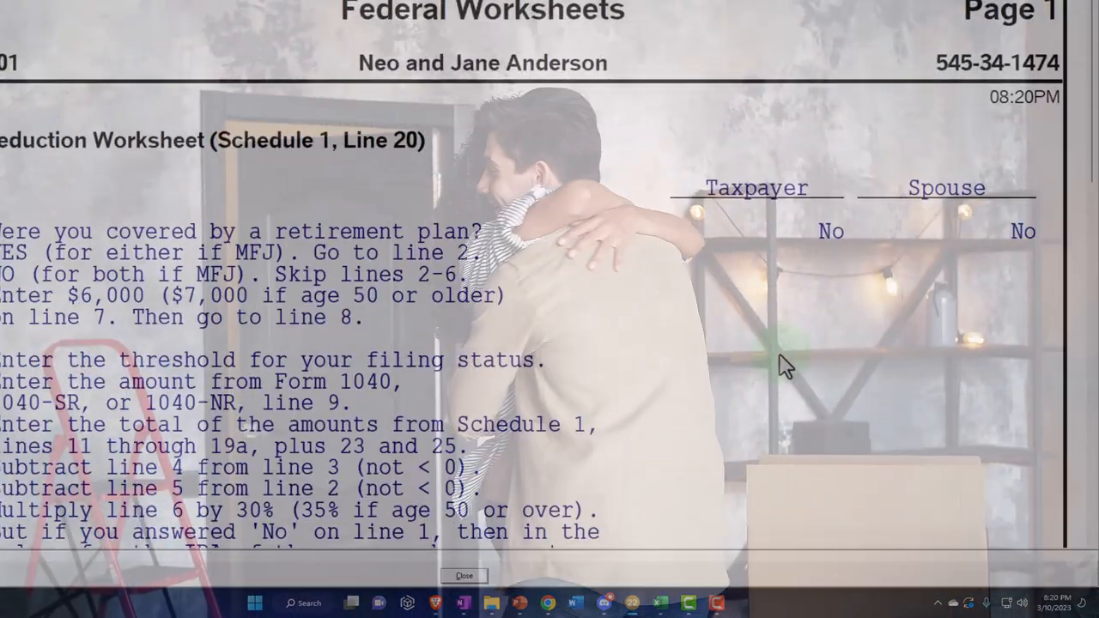
{"action": "scroll", "scroll_direction": "down", "scroll_amount": 3}
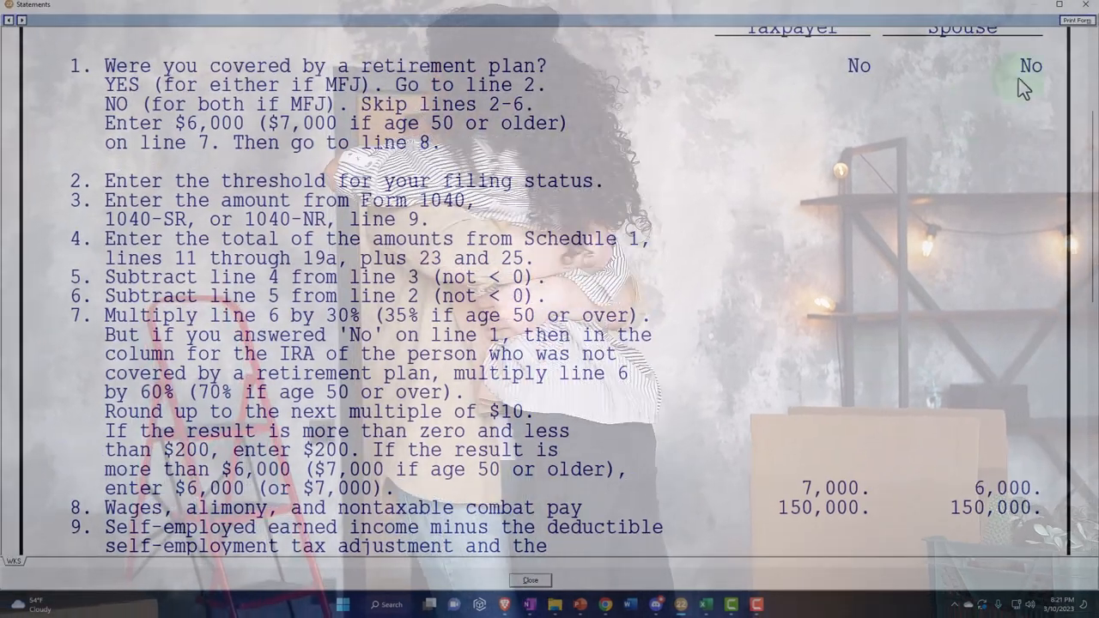
{"action": "left_click", "coordinate": [529, 580]}
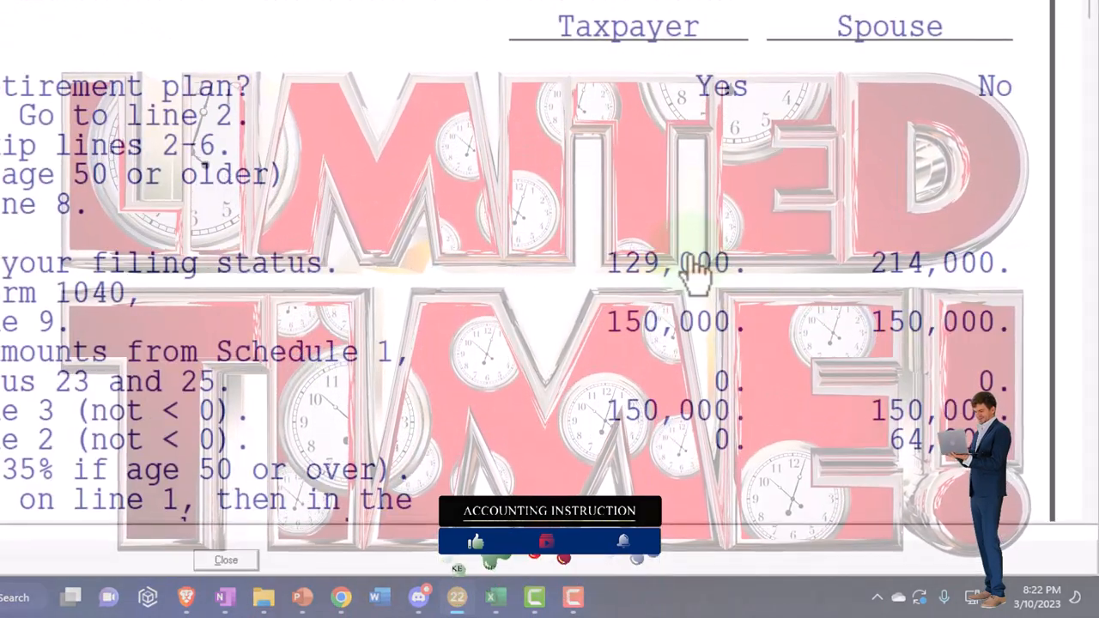
{"action": "scroll", "scroll_direction": "down", "scroll_amount": 3}
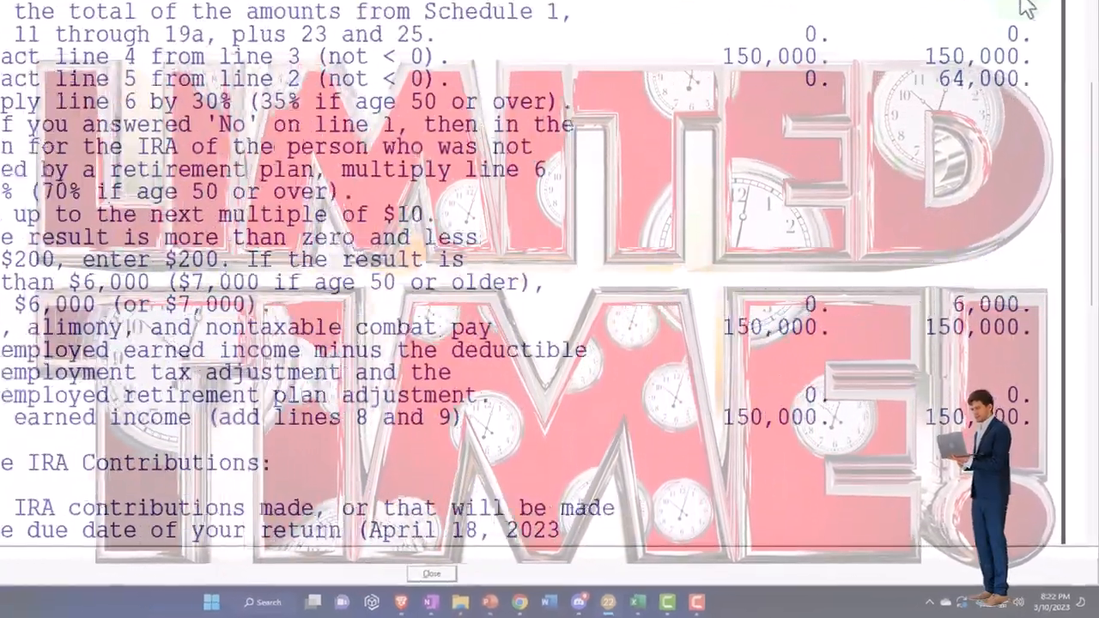
{"action": "left_click", "coordinate": [431, 573]}
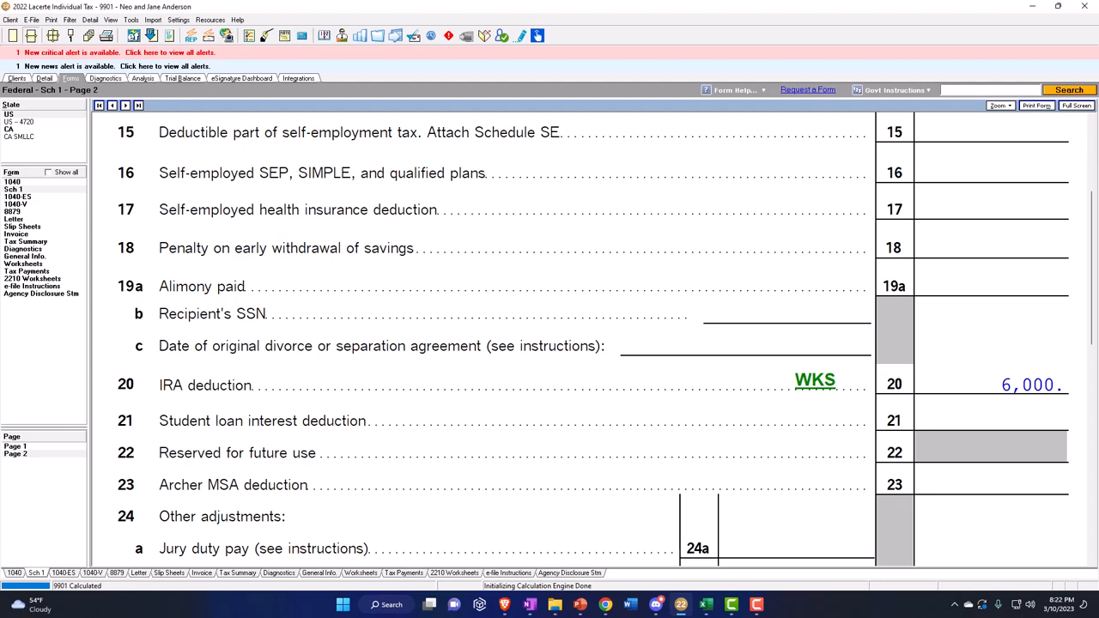
{"action": "mouse_move", "coordinate": [319, 168]}
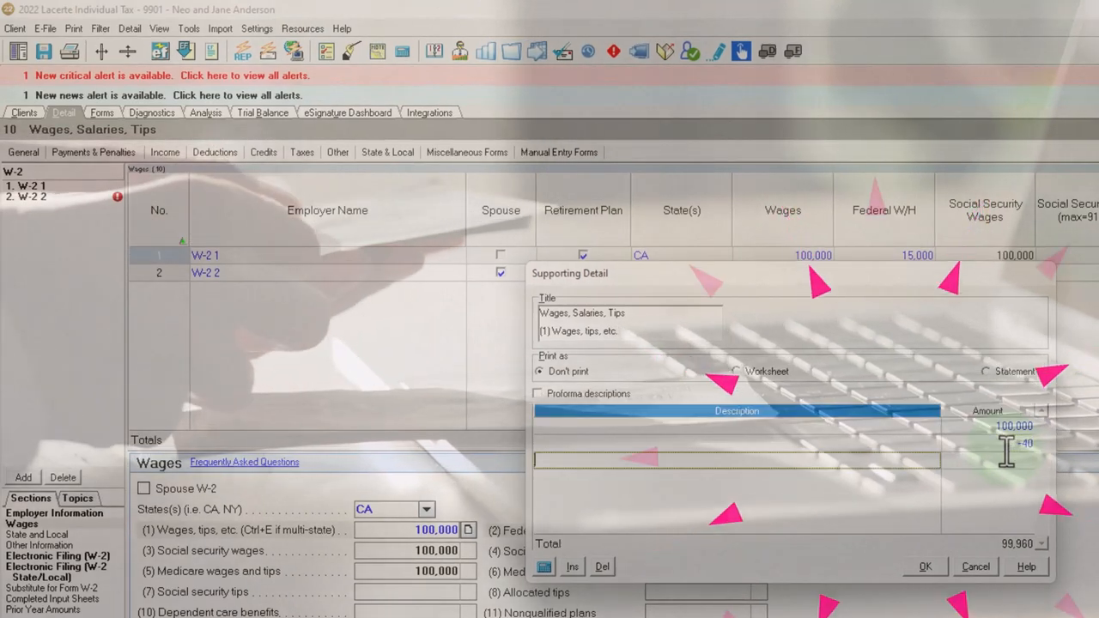
- Confirm the wage breakdown, set W-2 1 wages to 59,000, and view Form 1040 page 1
{"action": "left_click", "coordinate": [924, 567]}
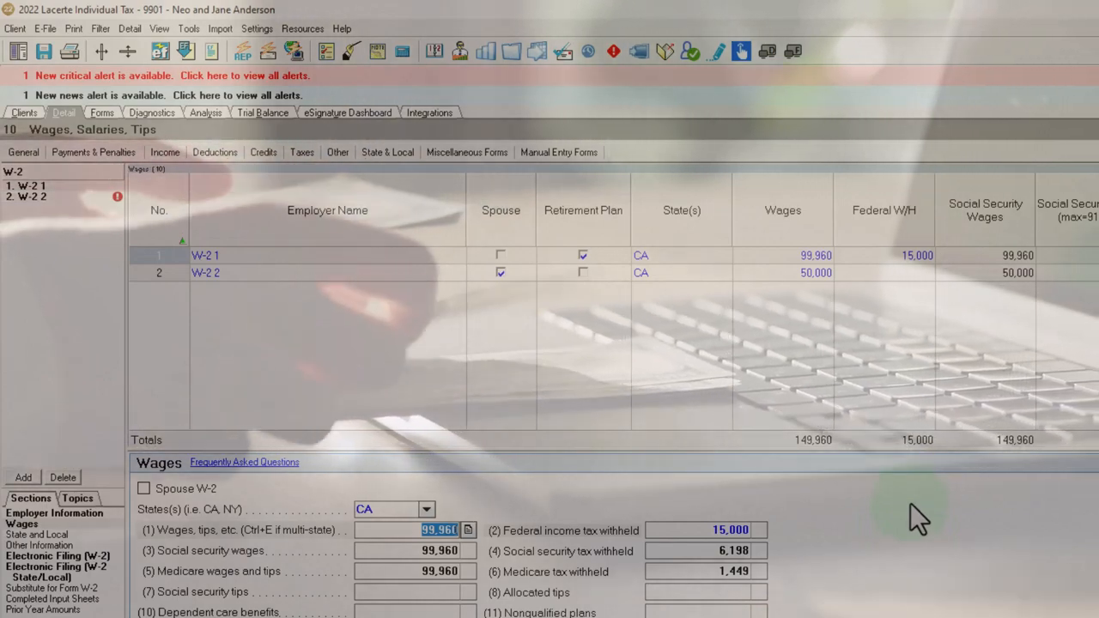
{"action": "left_click", "coordinate": [101, 114]}
{"action": "type", "text": "59,000"}
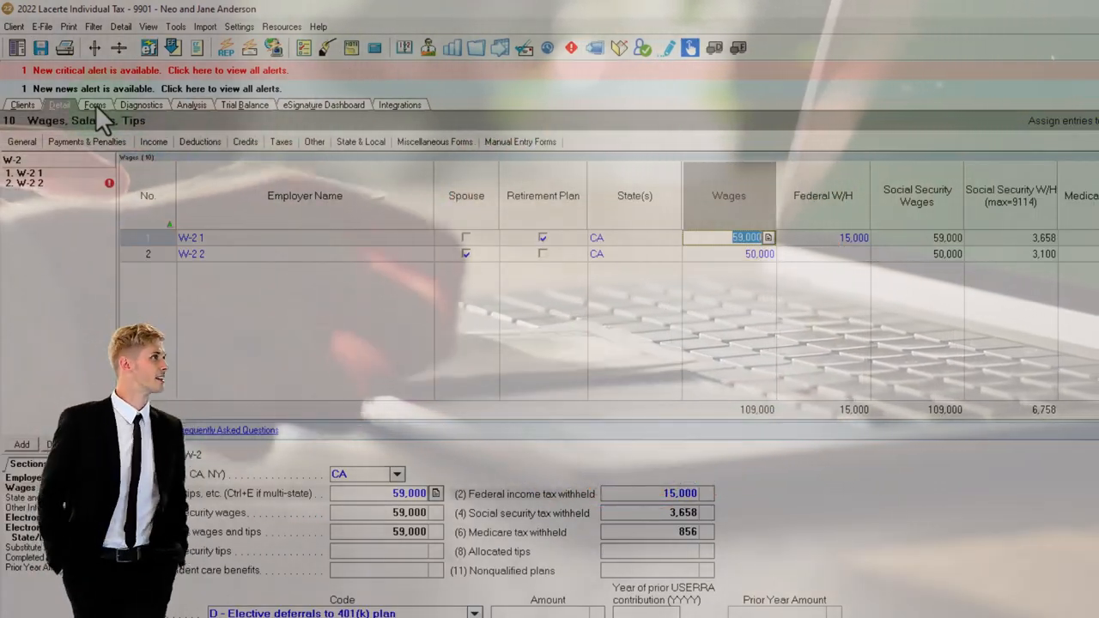
{"action": "left_click", "coordinate": [94, 105]}
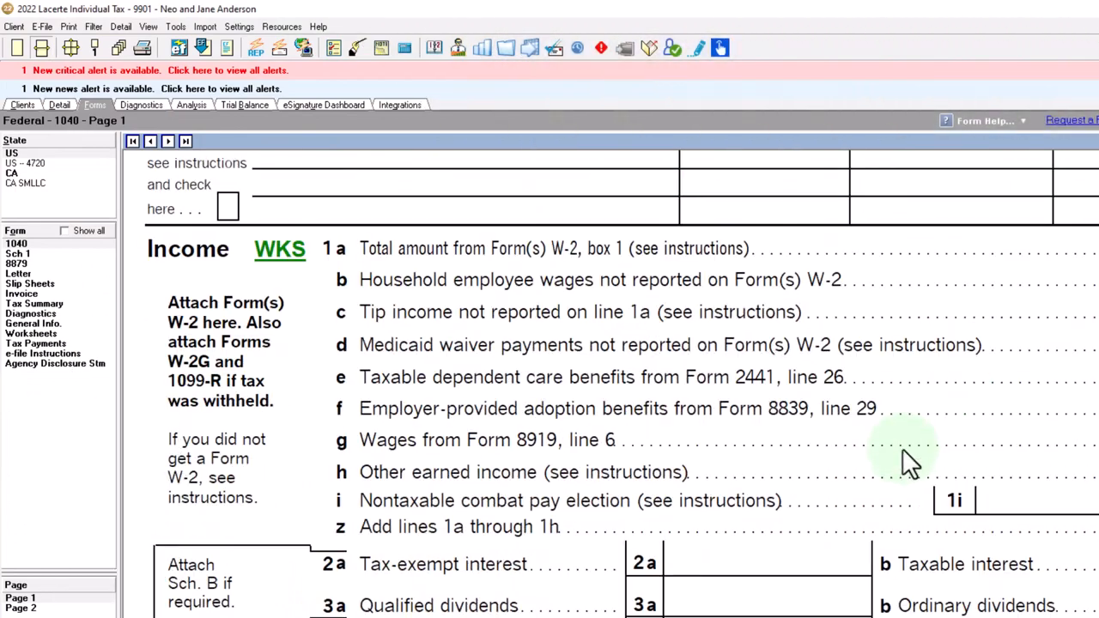
- Scroll through the IRA Deduction Worksheet showing 114,000 income, 4,500 taxpayer and 6,000 spouse
{"action": "scroll", "scroll_direction": "down", "scroll_amount": 3}
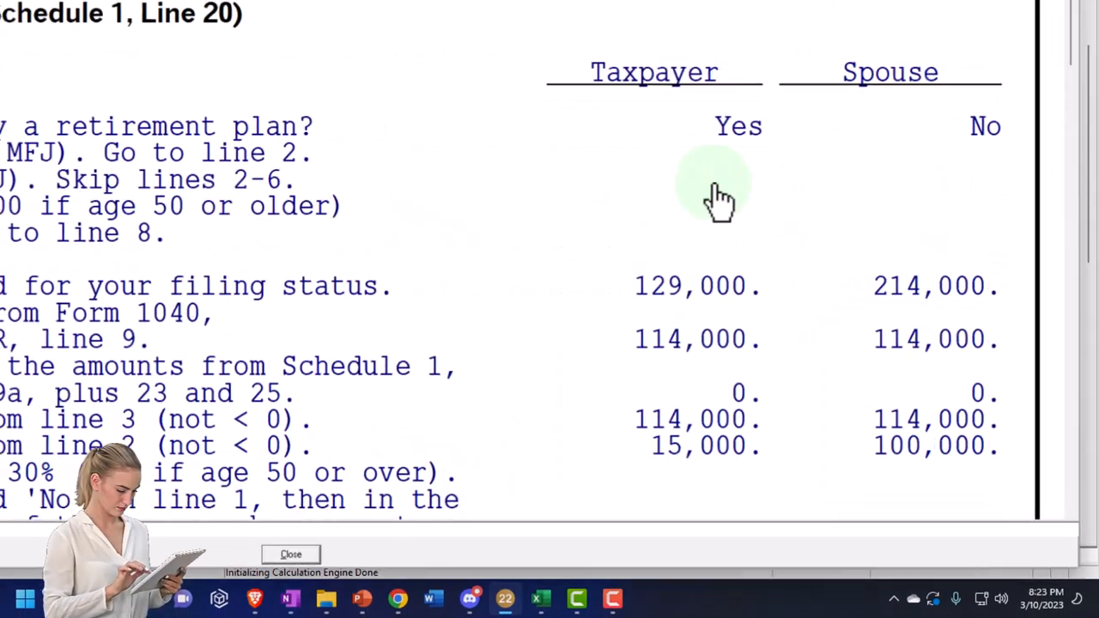
{"action": "scroll", "scroll_direction": "down", "scroll_amount": 3}
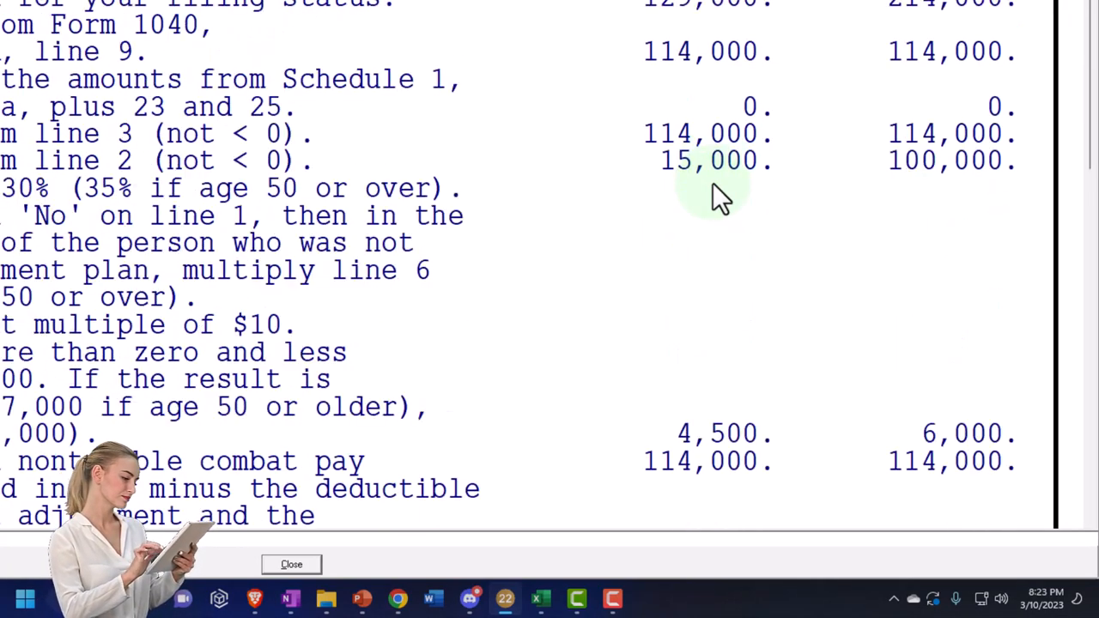
{"action": "scroll", "scroll_direction": "down", "scroll_amount": 3}
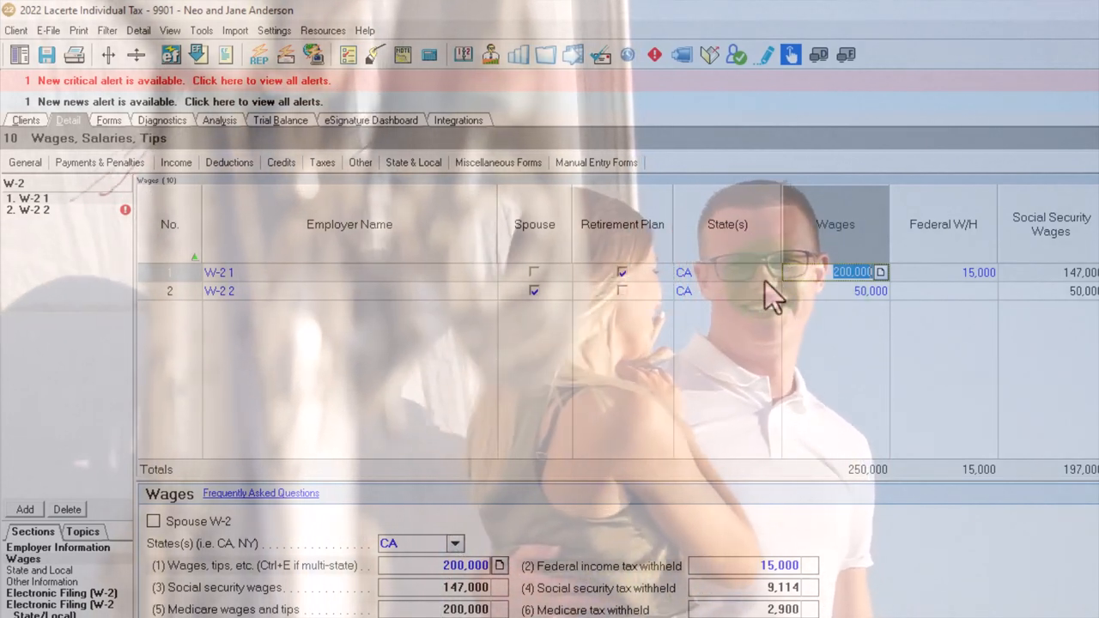
- Switch to the forms view after reviewing the 200,000 and 50,000 W-2s
{"action": "left_click", "coordinate": [108, 121]}
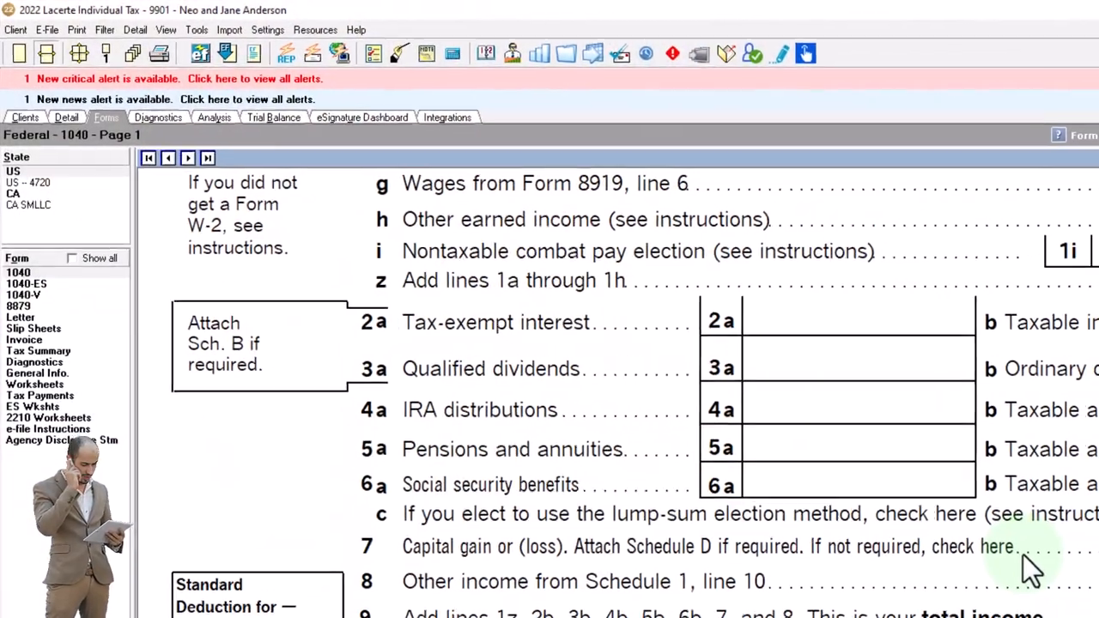
- Scroll Form 1040 page 1 down to lines 9–11, total income and adjustments
{"action": "scroll", "scroll_direction": "down", "scroll_amount": 3}
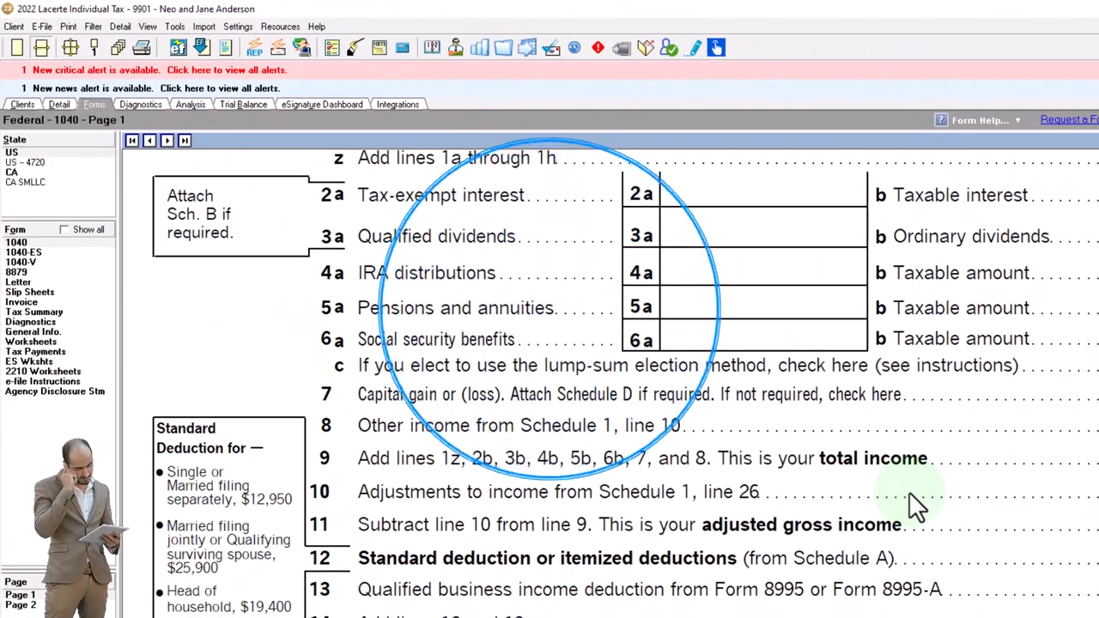